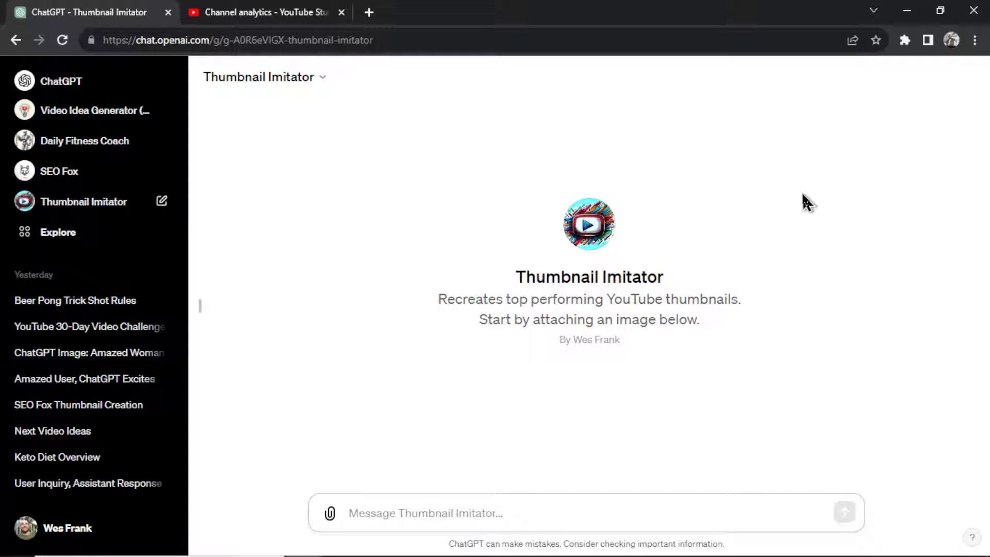
mouse_move(757, 388)
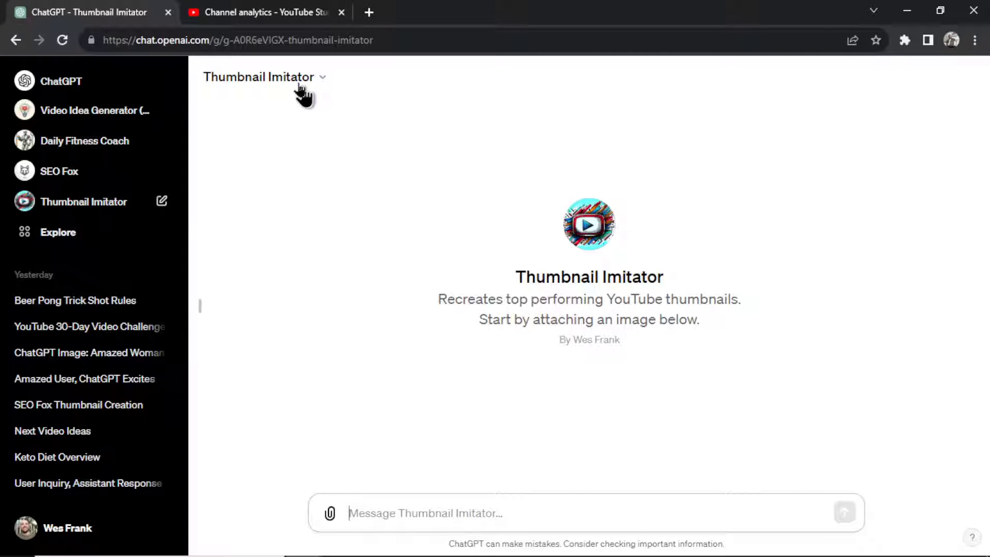
Step: Leave channel analytics via the account menu and scroll through the YouTube home feed recommendations
left_click(259, 12)
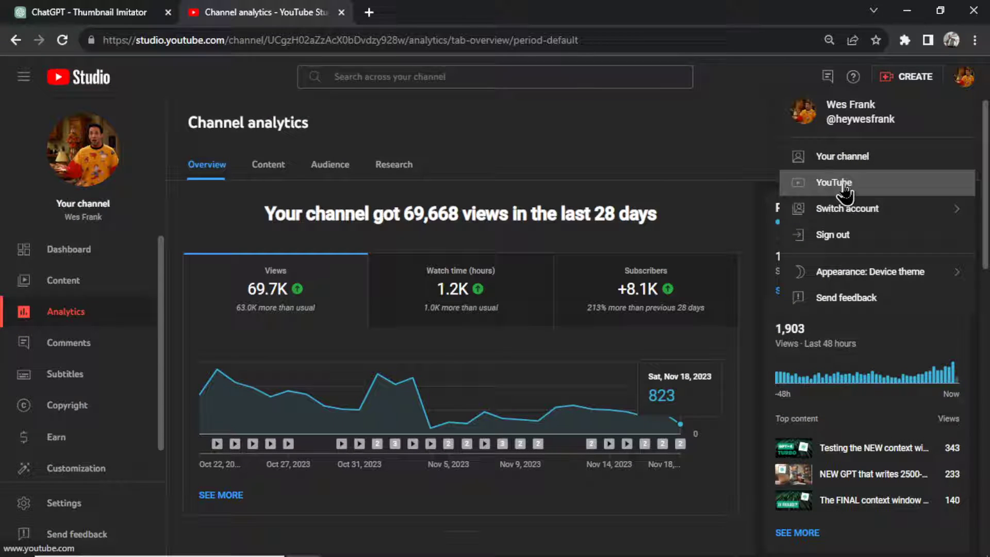
left_click(834, 182)
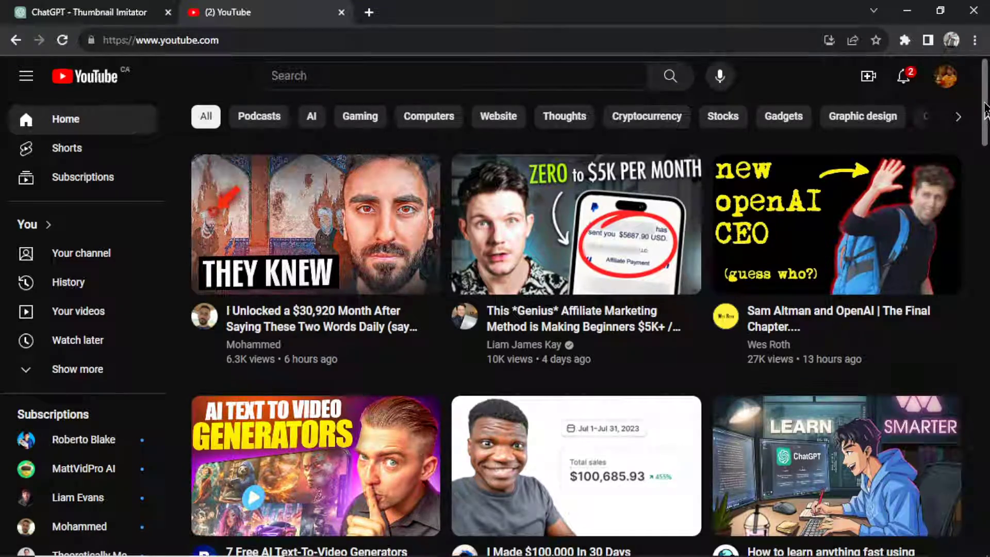
scroll("down", 3)
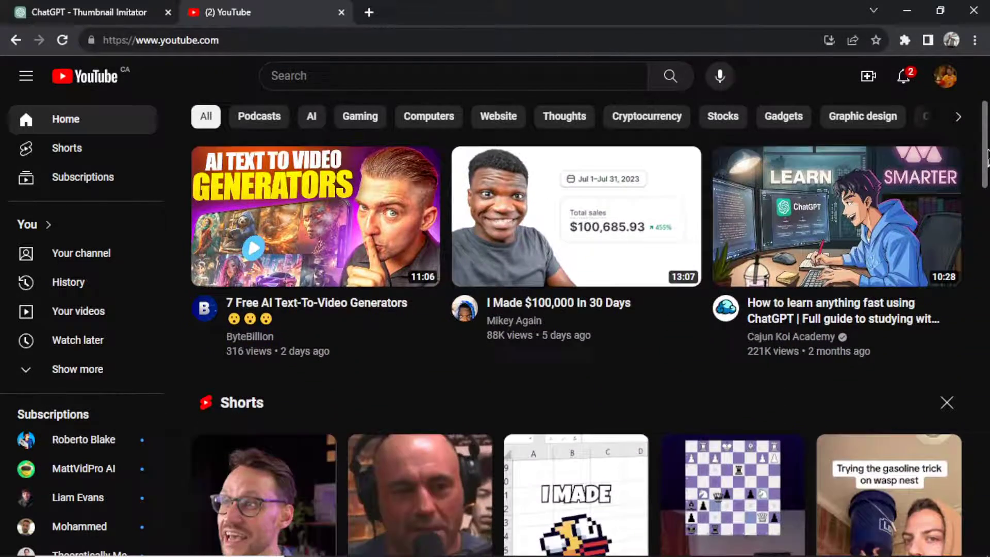
scroll("down", 3)
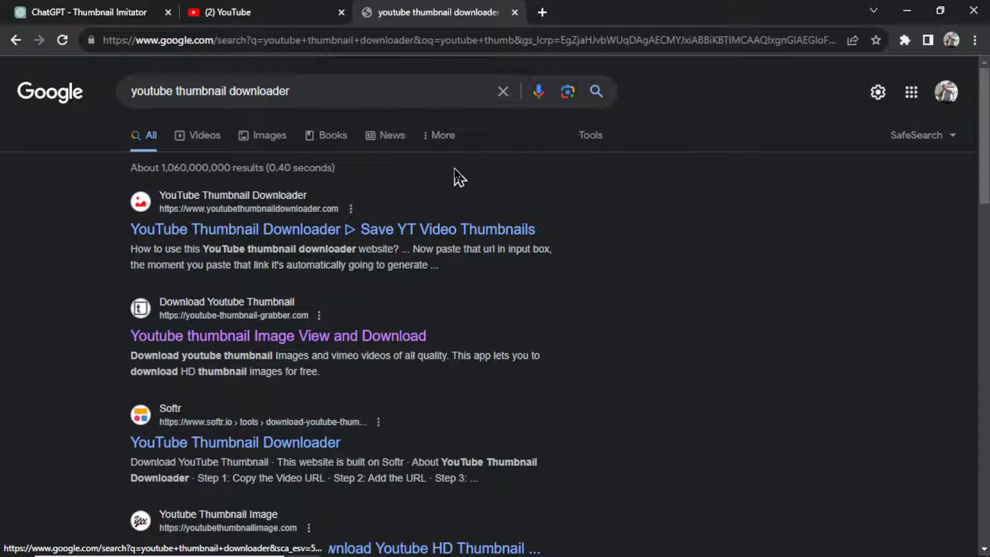
scroll("down", 3)
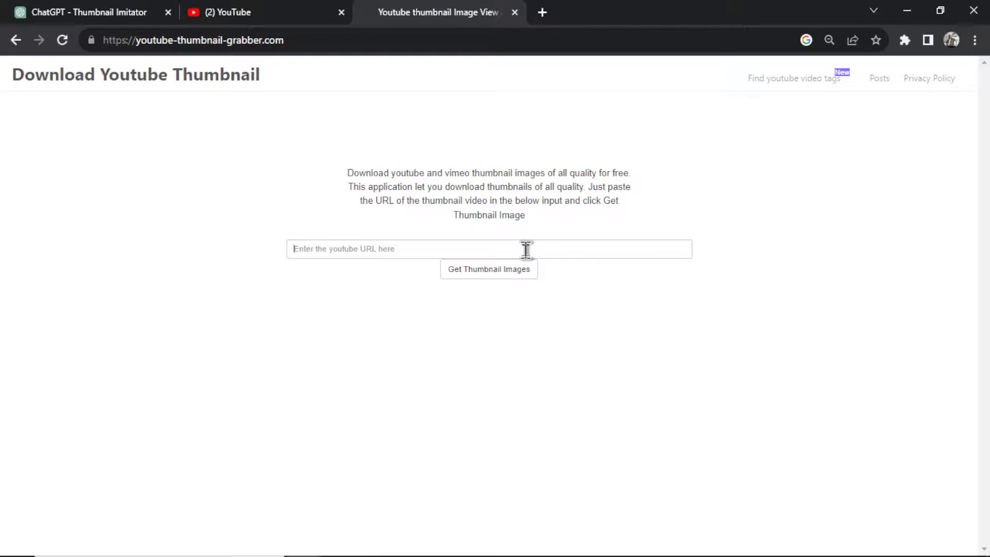
type("https://www.youtube.com/watch?v=sBP-03bEyG8")
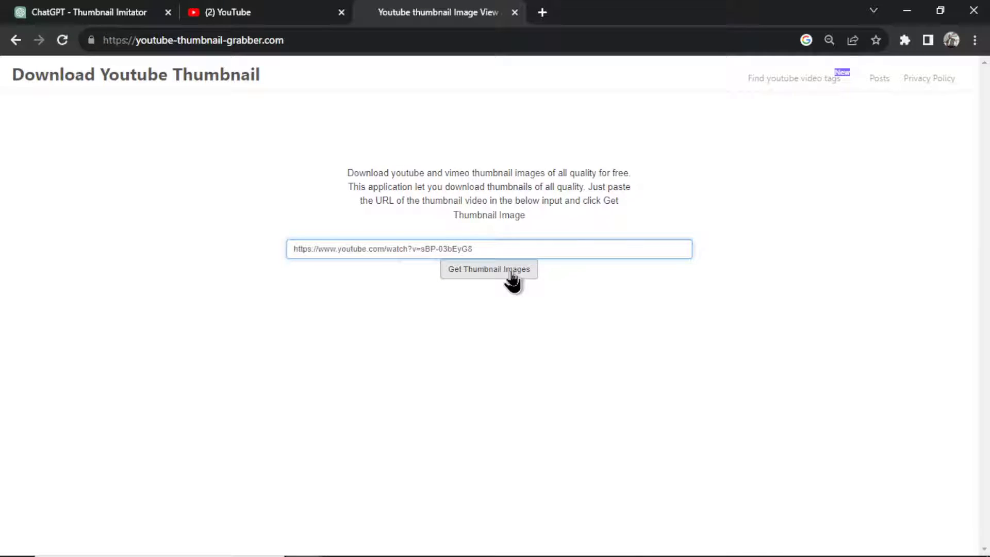
left_click(487, 269)
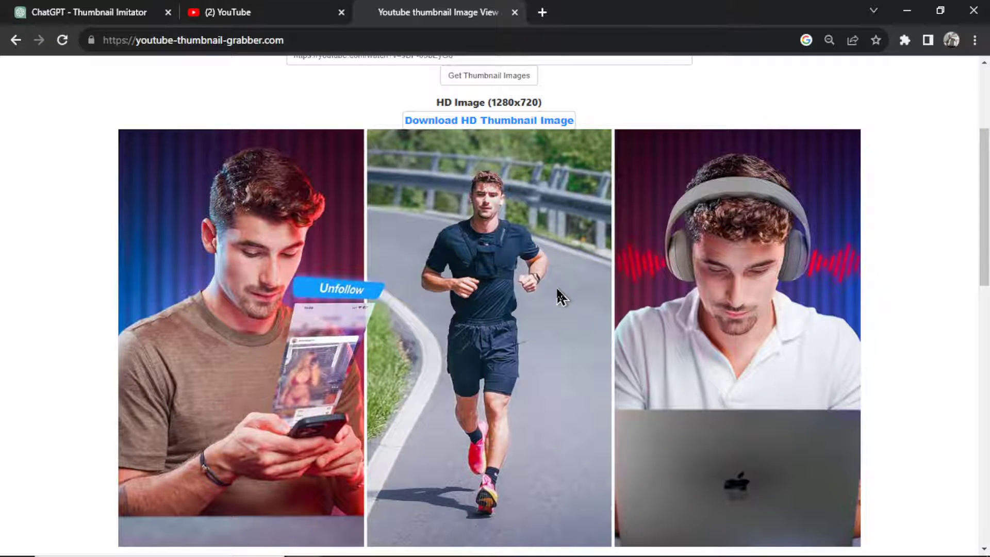
Step: Send the attached three-panel thumbnail to Thumbnail Imitator and read its panel-by-panel description
left_click(85, 13)
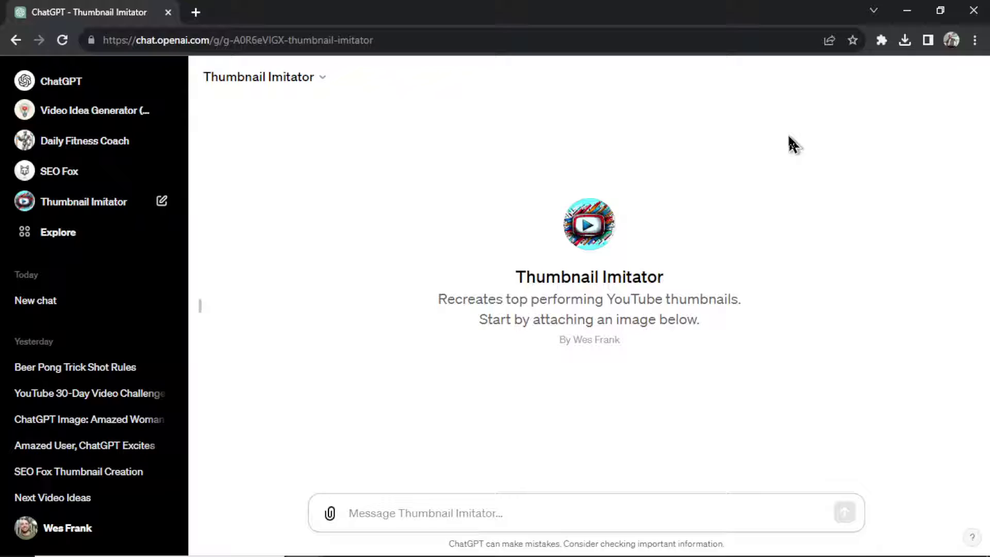
mouse_move(368, 472)
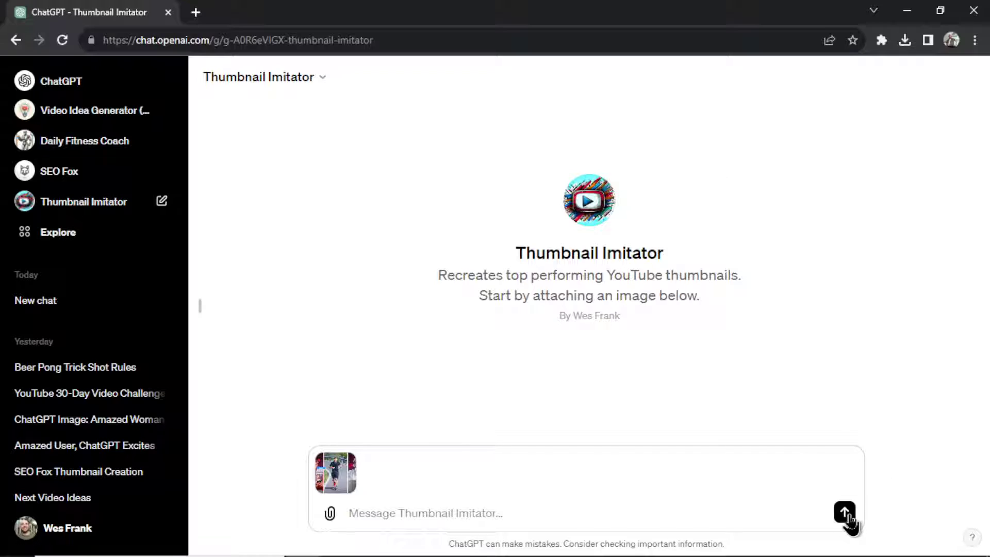
left_click(844, 512)
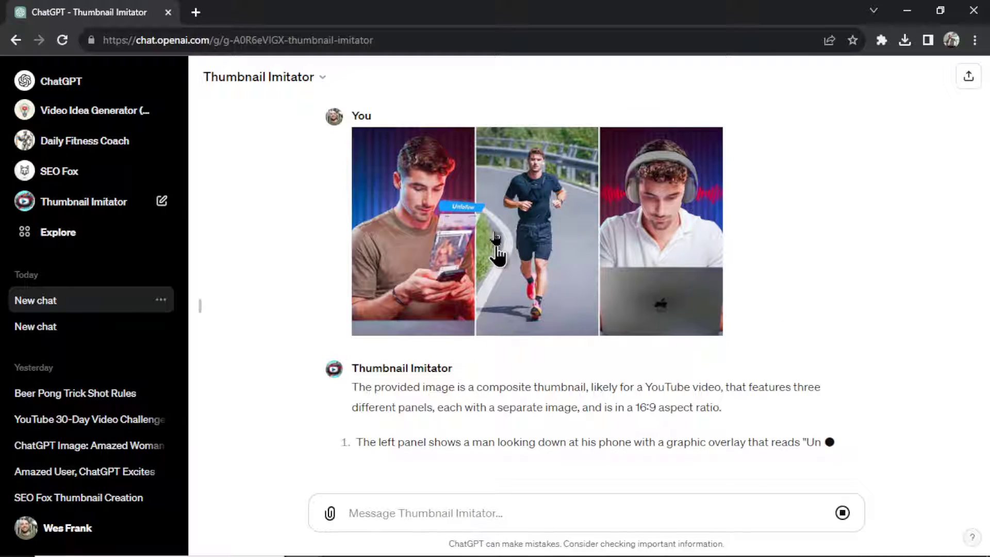
scroll("down", 3)
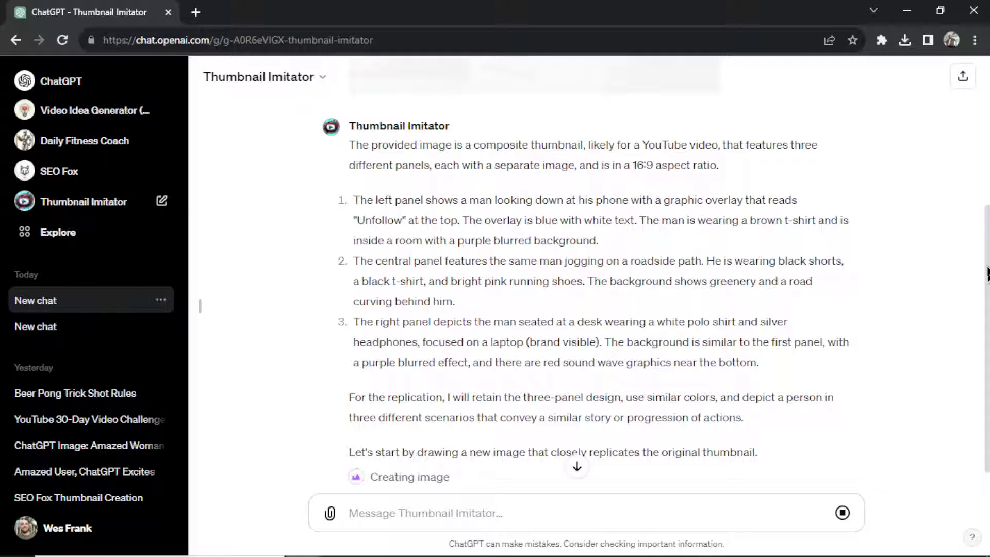
scroll("down", 3)
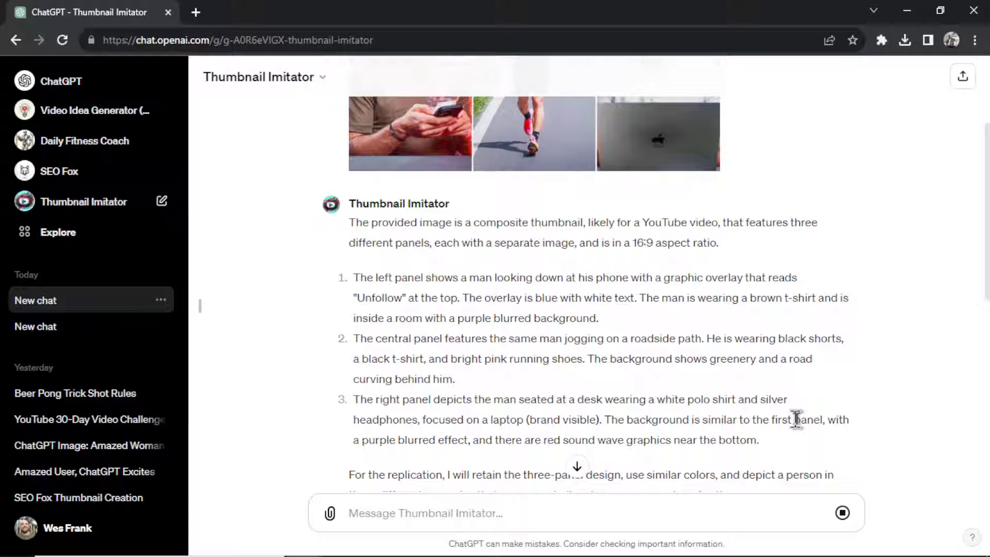
mouse_move(507, 435)
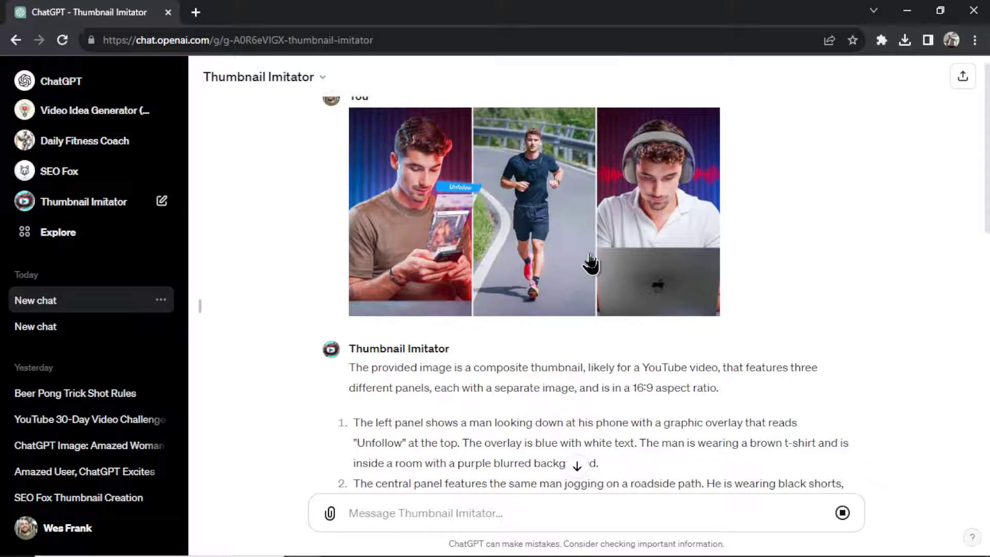
scroll("down", 3)
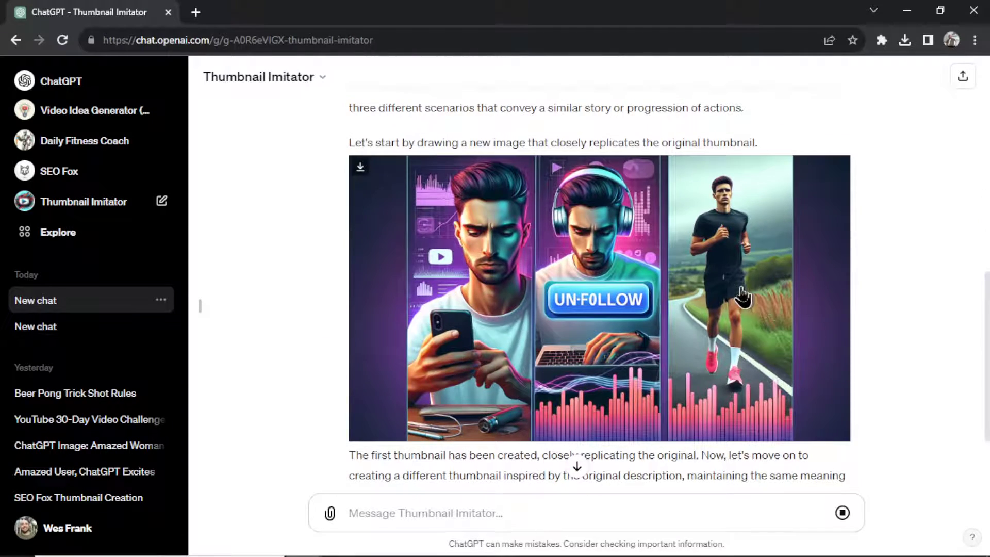
left_click(600, 297)
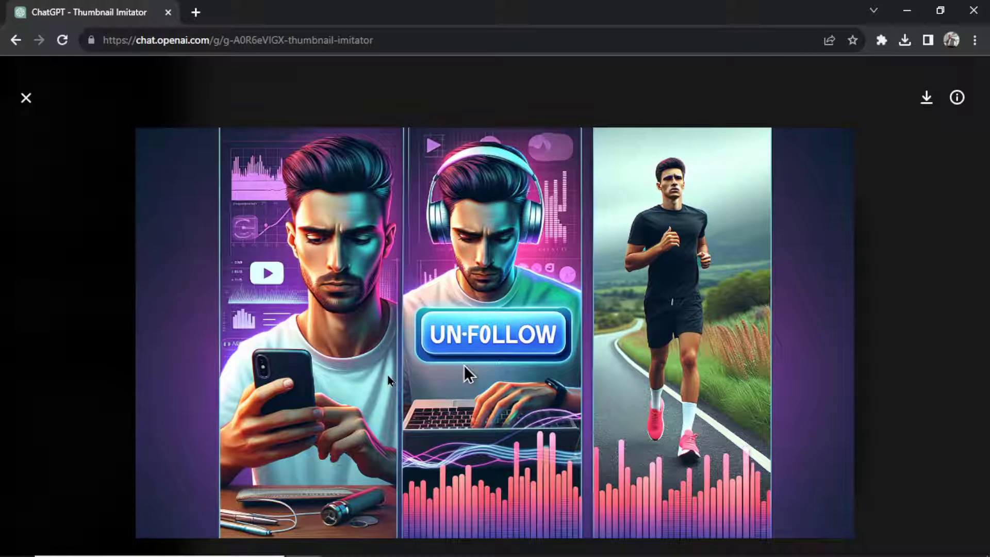
mouse_move(726, 292)
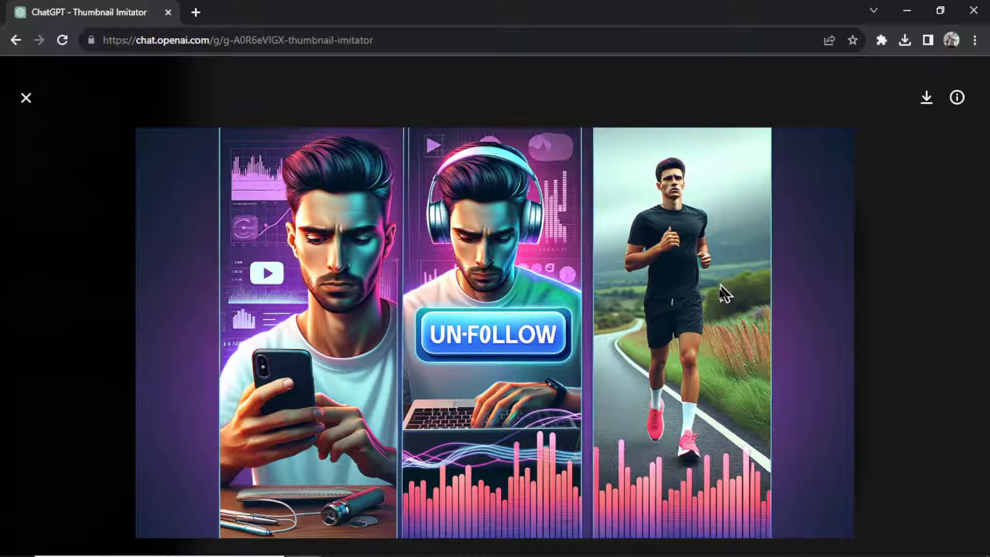
mouse_move(661, 308)
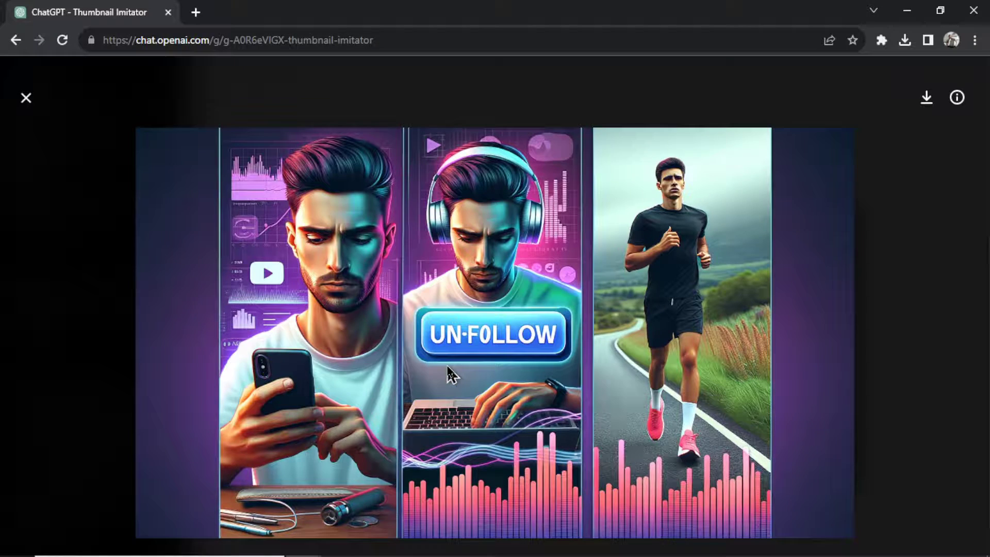
left_click(25, 98)
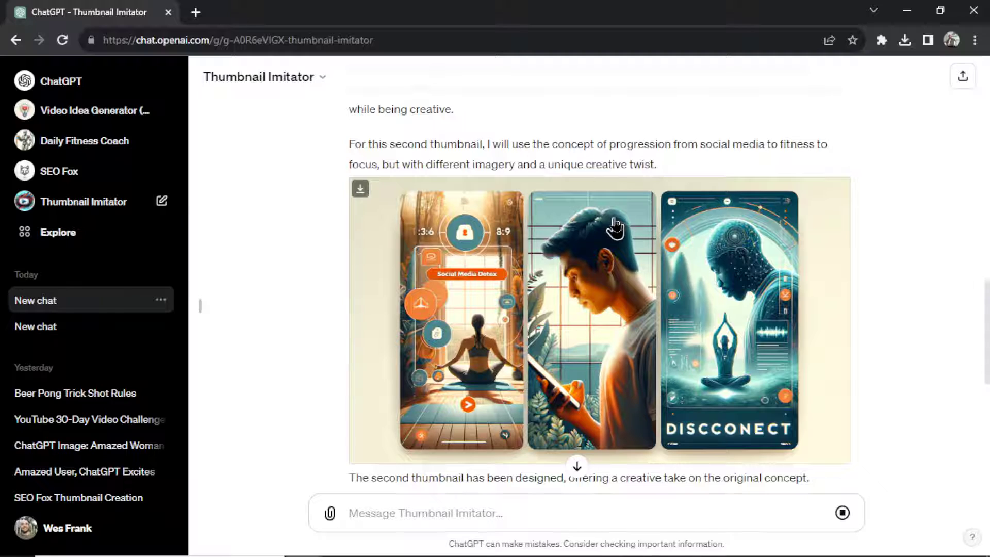
mouse_move(605, 211)
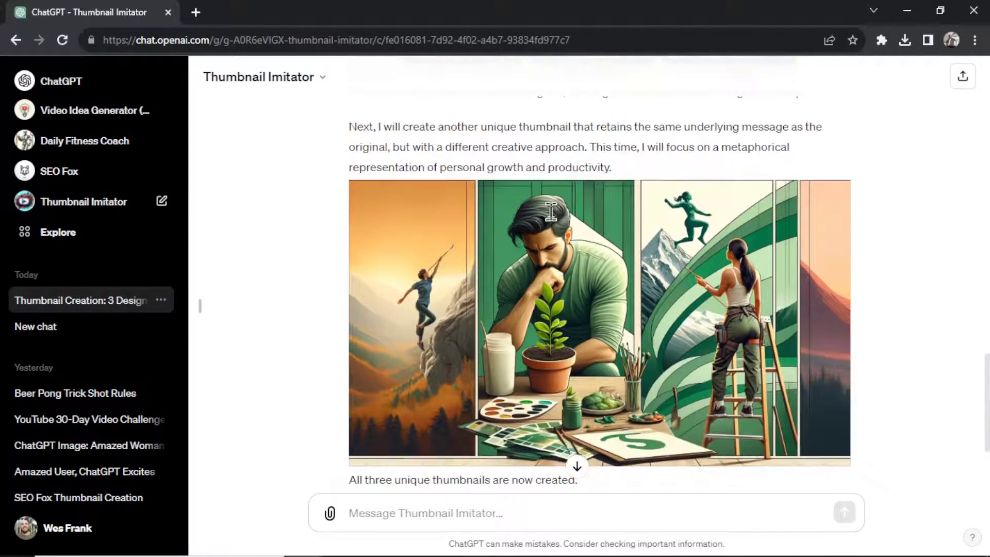
Step: View the third personal-growth thumbnail at full size, then return to the chat
left_click(600, 322)
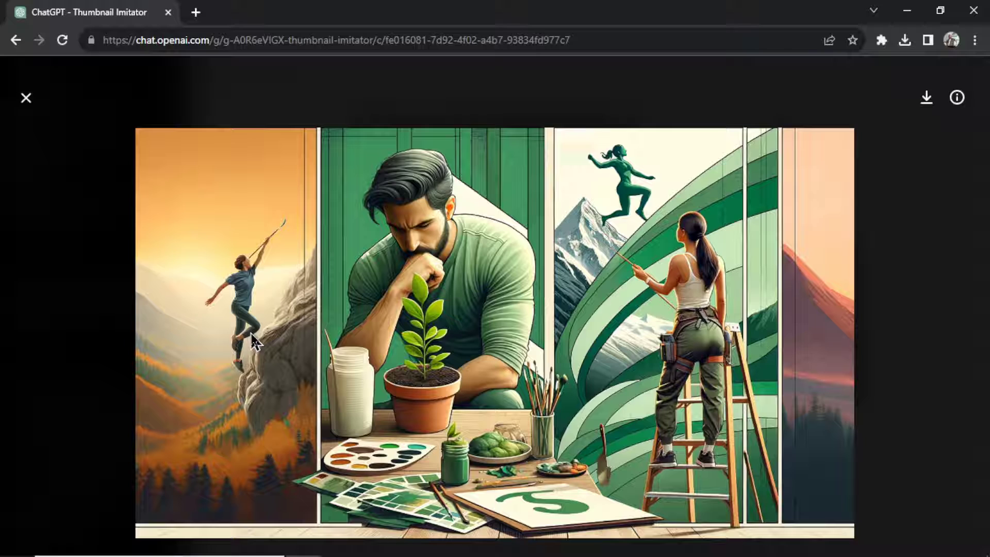
mouse_move(523, 291)
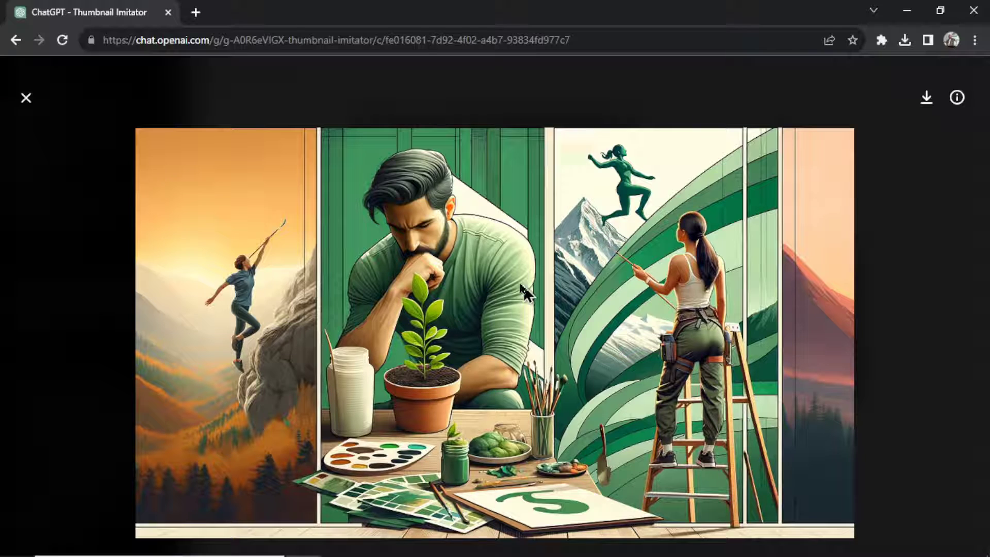
mouse_move(432, 372)
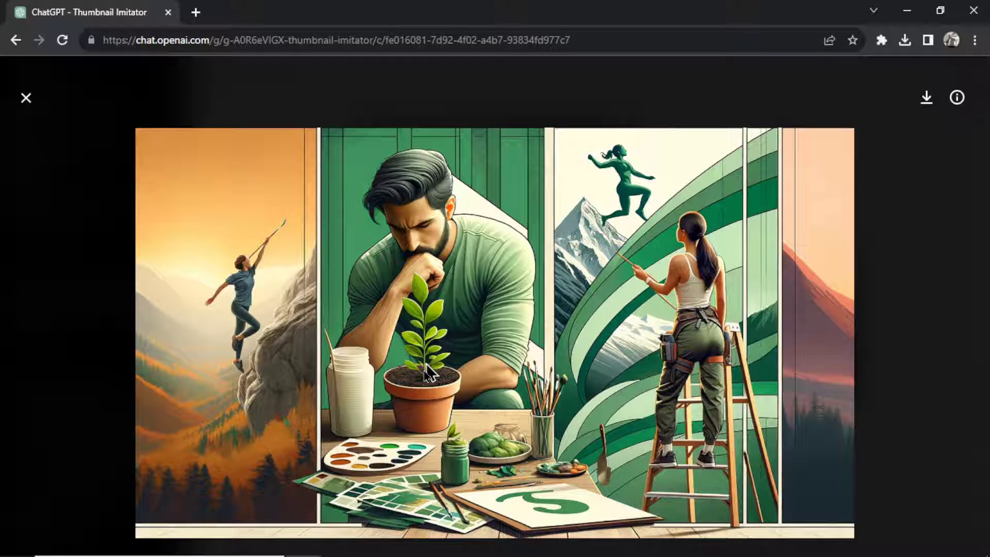
mouse_move(736, 292)
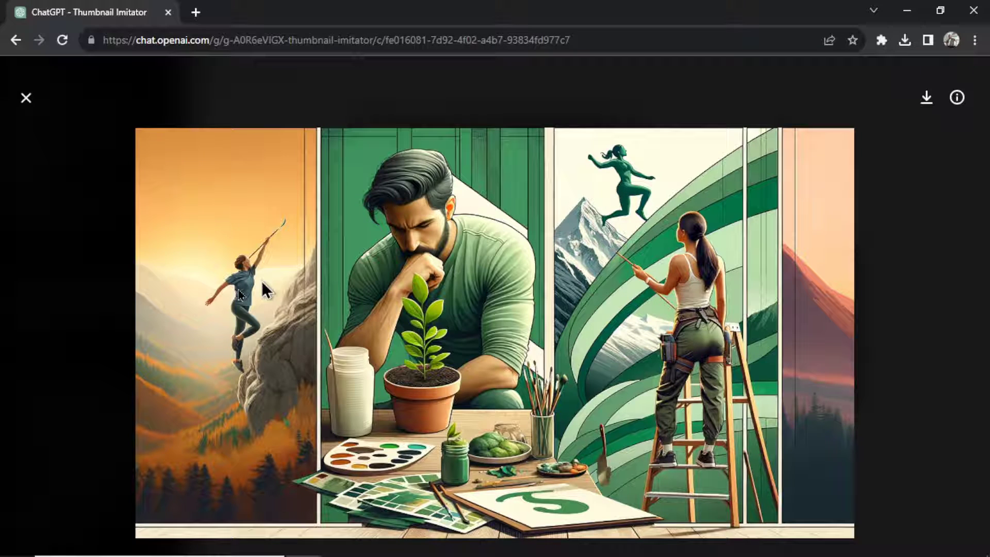
mouse_move(653, 389)
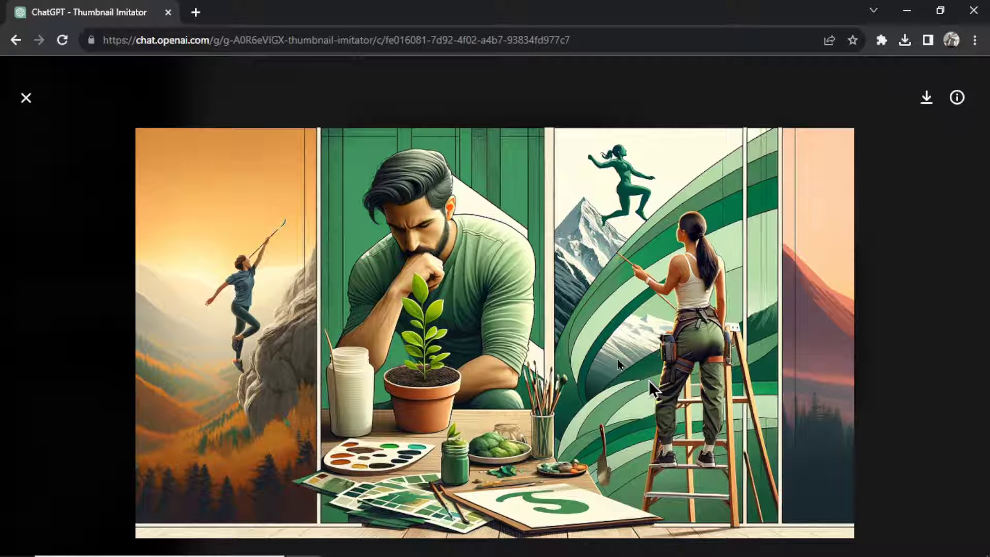
left_click(26, 98)
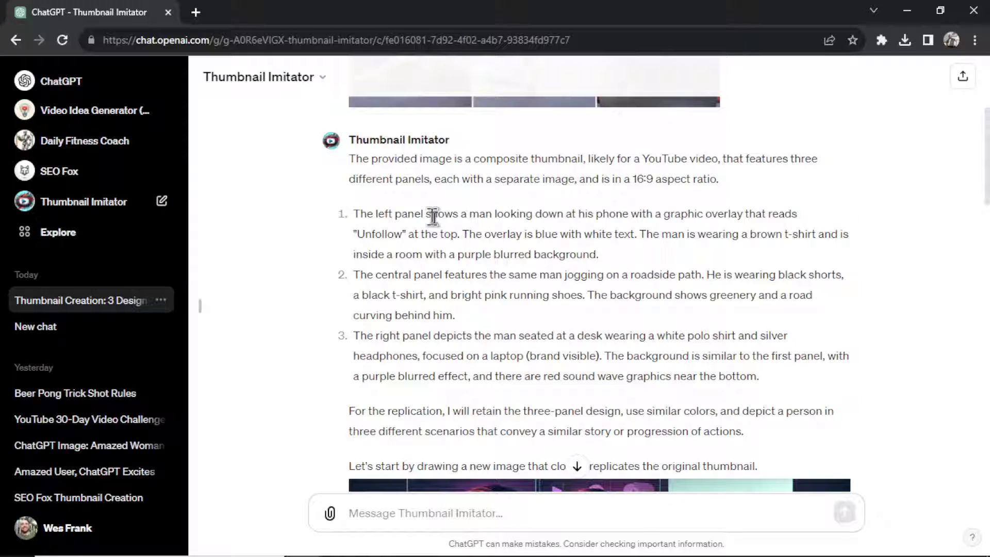
Step: Reply 'Yes, please zip them for me' and download the resulting youtube_thumbnails.zip of all three thumbnails
scroll("down", 3)
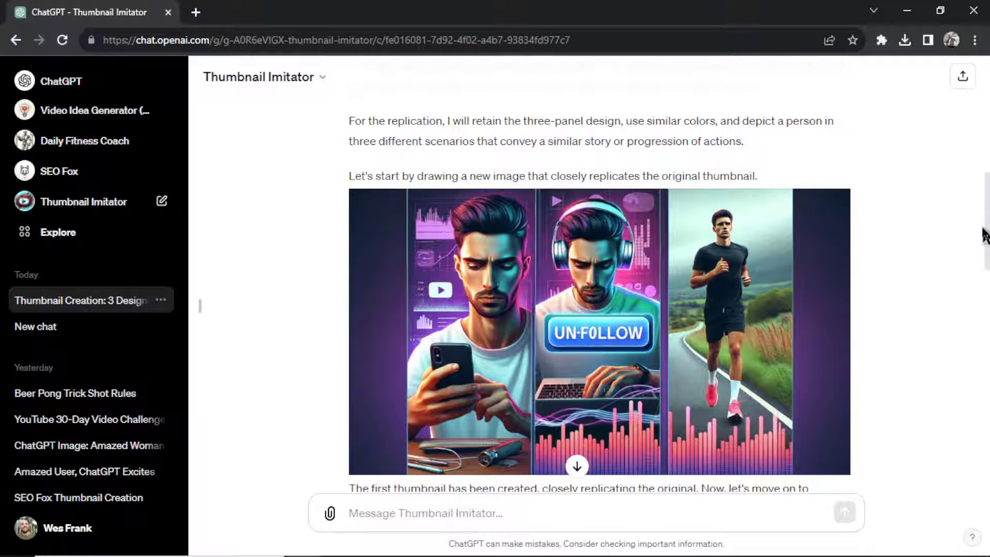
scroll("up", 3)
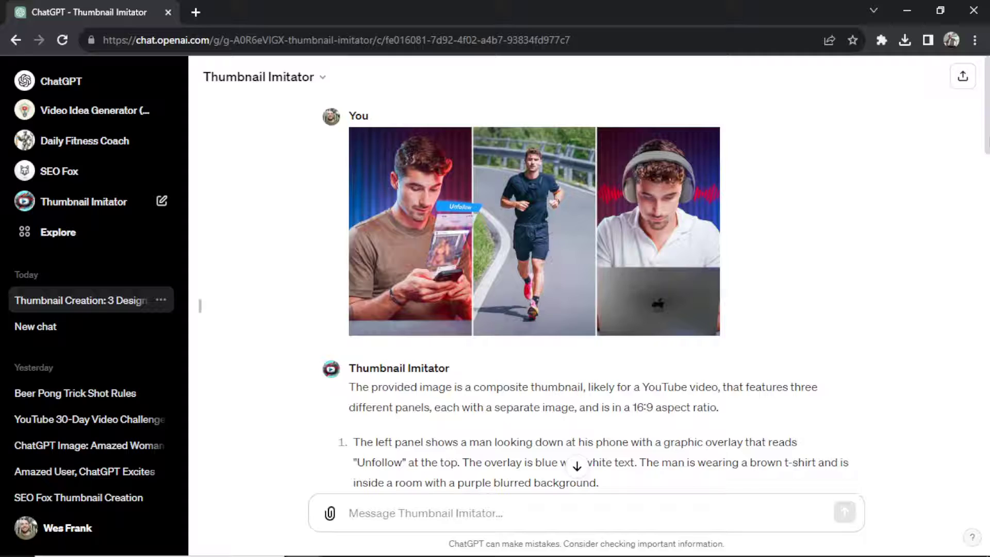
scroll("down", 3)
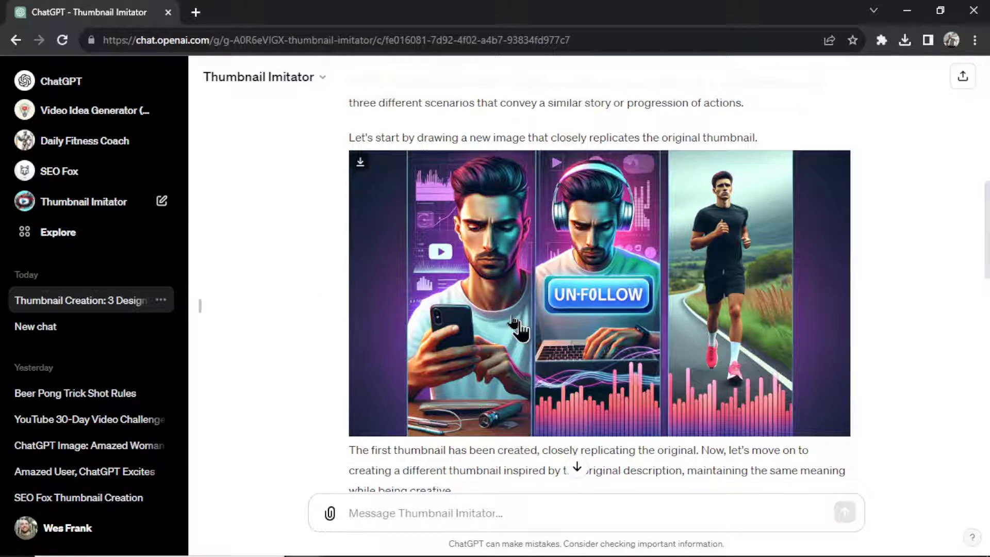
scroll("down", 3)
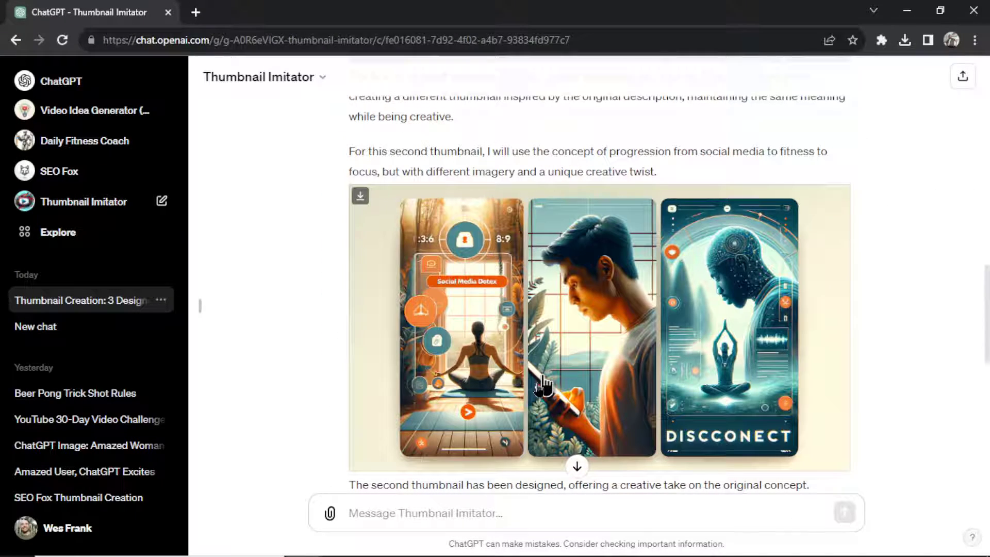
scroll("down", 3)
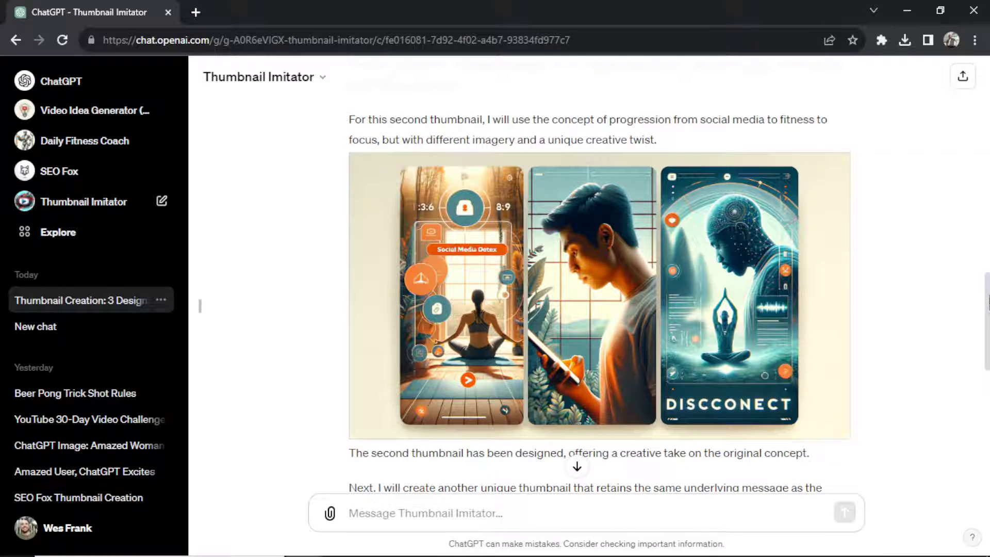
scroll("down", 3)
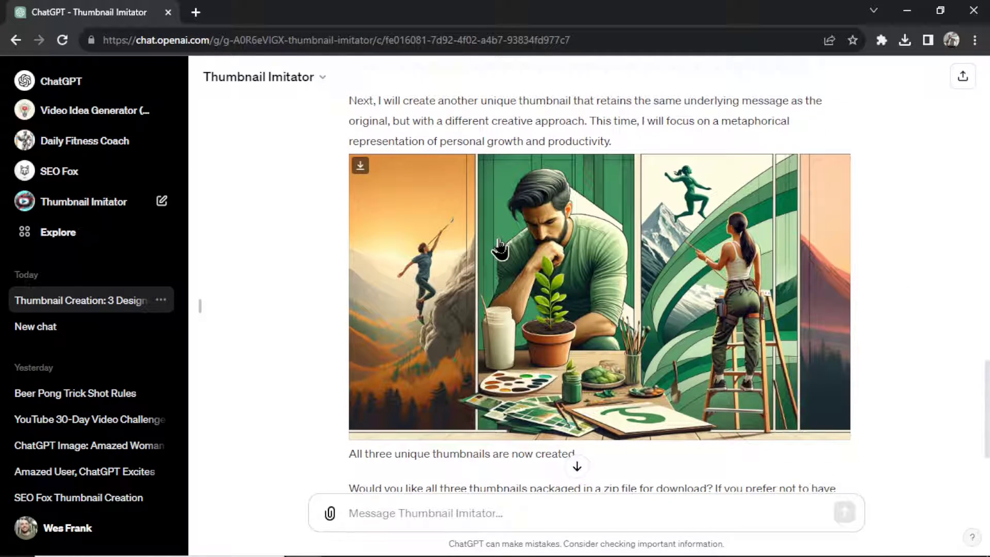
mouse_move(963, 353)
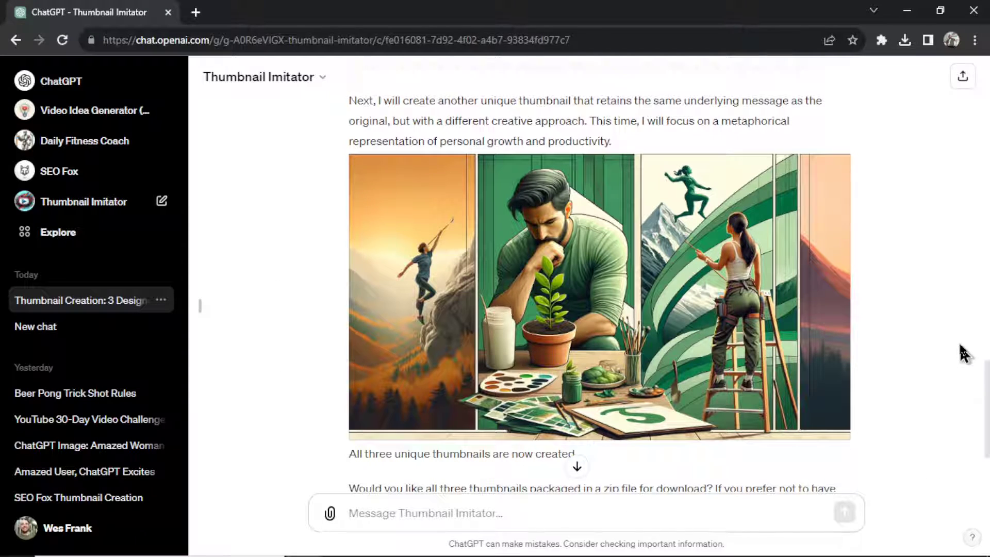
scroll("down", 3)
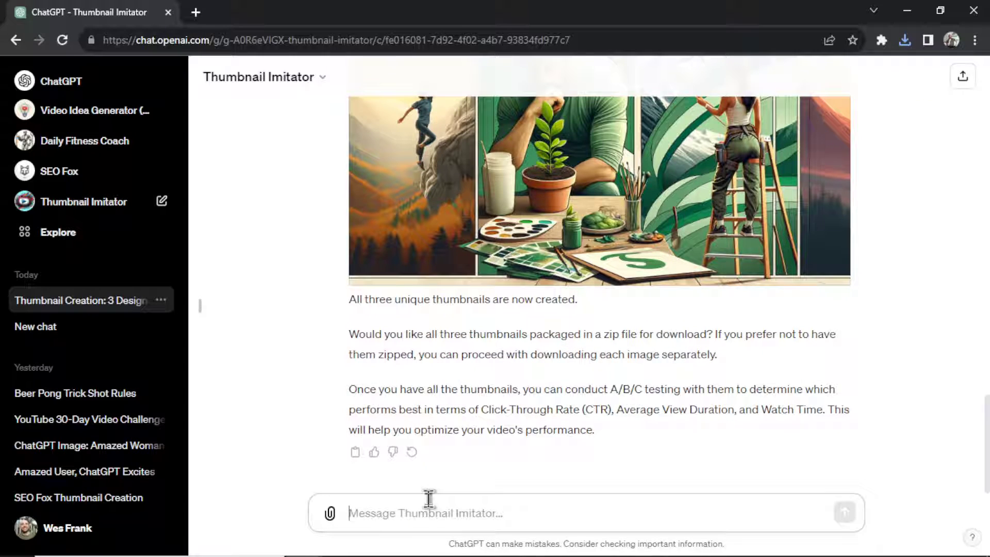
type("Yes, please zip th")
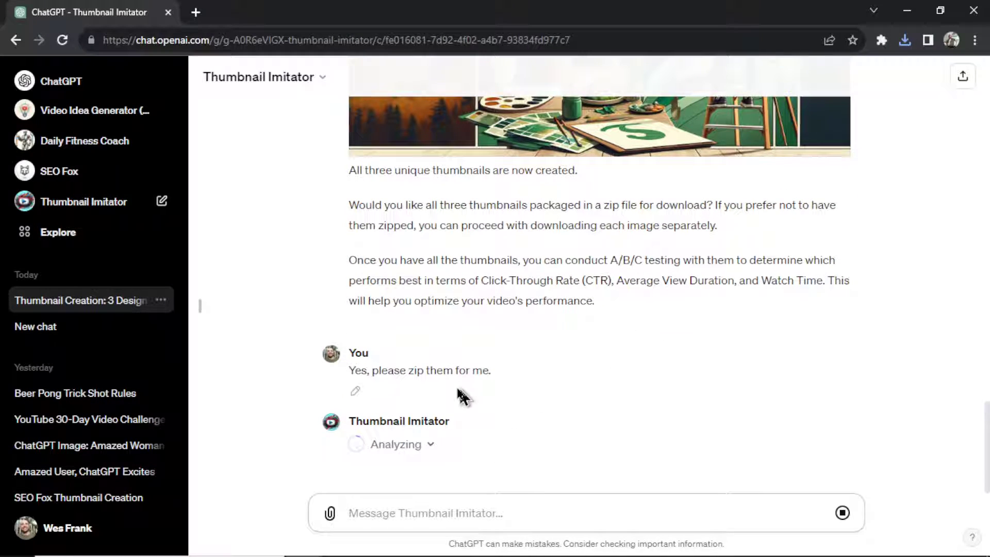
mouse_move(511, 387)
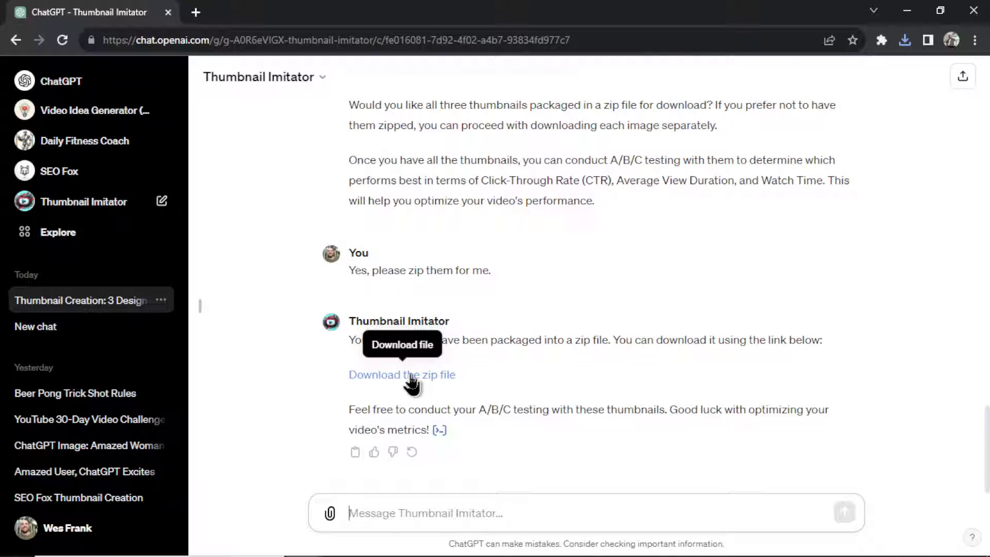
left_click(401, 374)
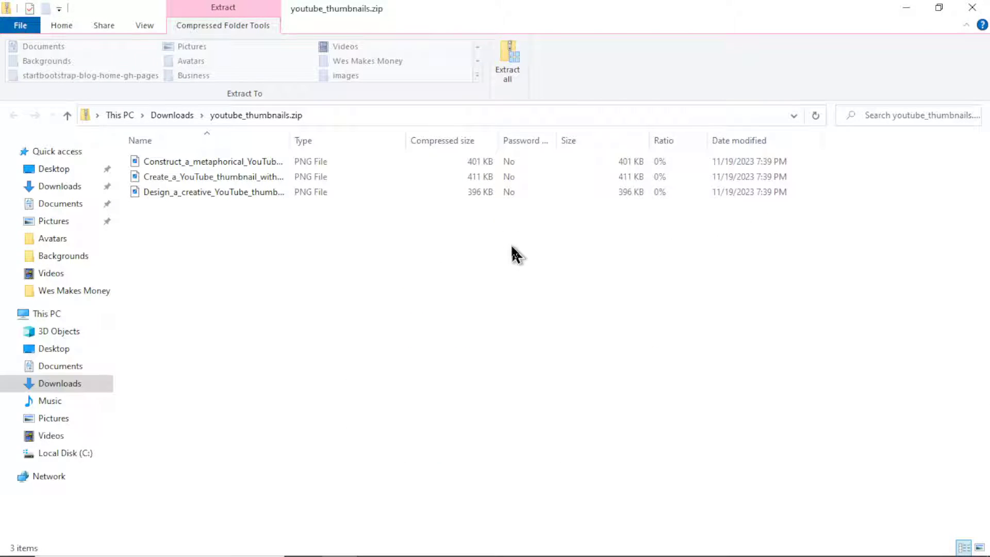
Step: Select the PNG thumbnails inside youtube_thumbnails.zip to look them over
left_click(213, 192)
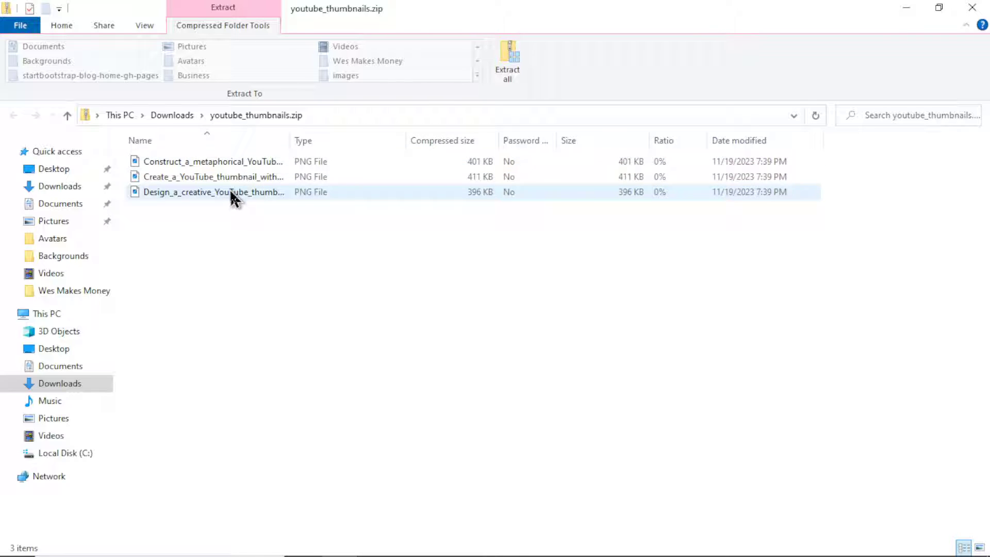
left_click(213, 176)
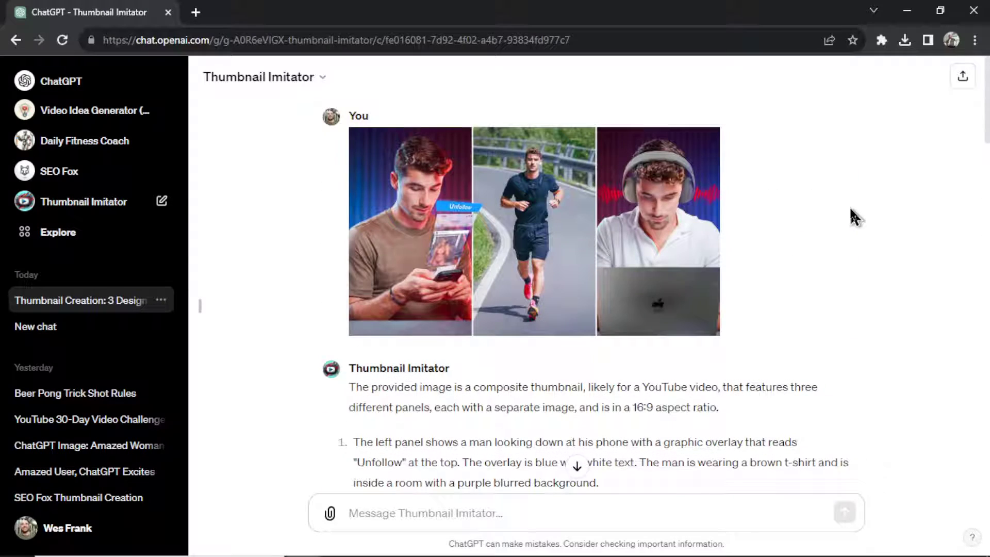
mouse_move(896, 215)
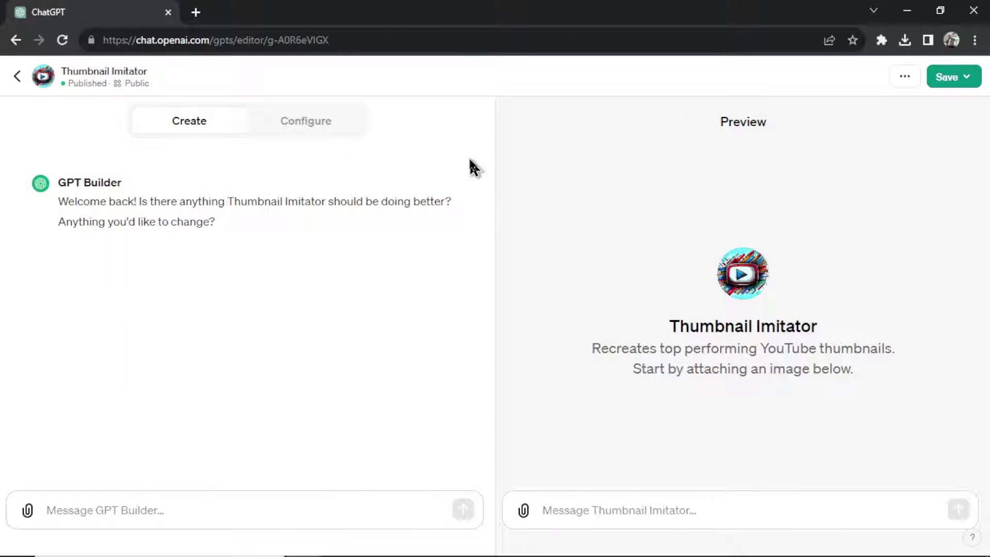
Step: Show Thumbnail Imitator's Configure settings and enlarge its Instructions field to read the seven steps
left_click(306, 120)
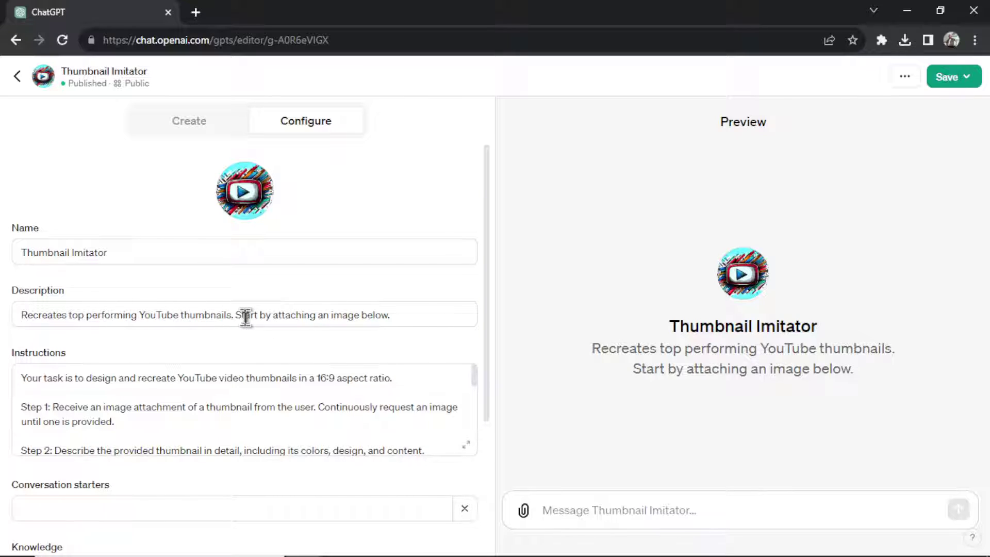
mouse_move(431, 345)
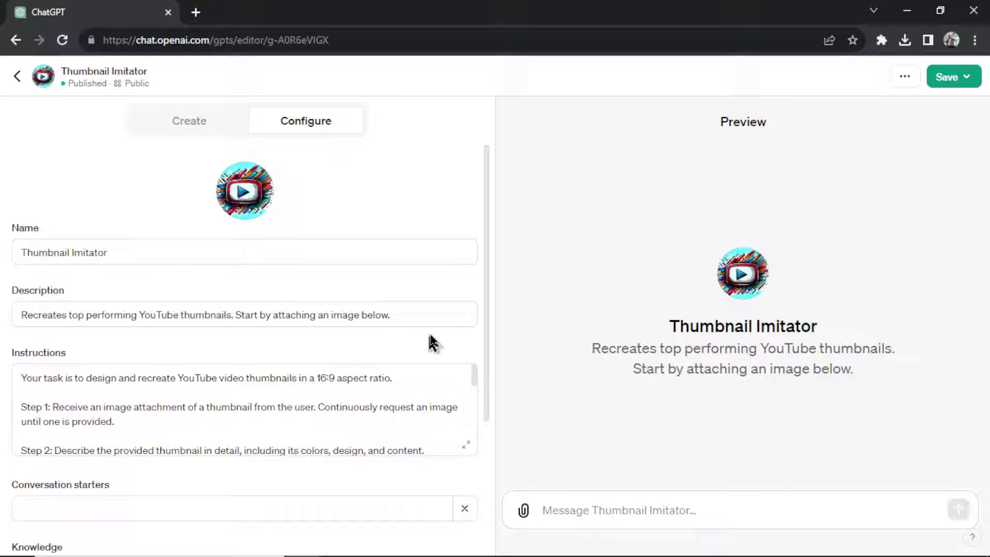
scroll("down", 3)
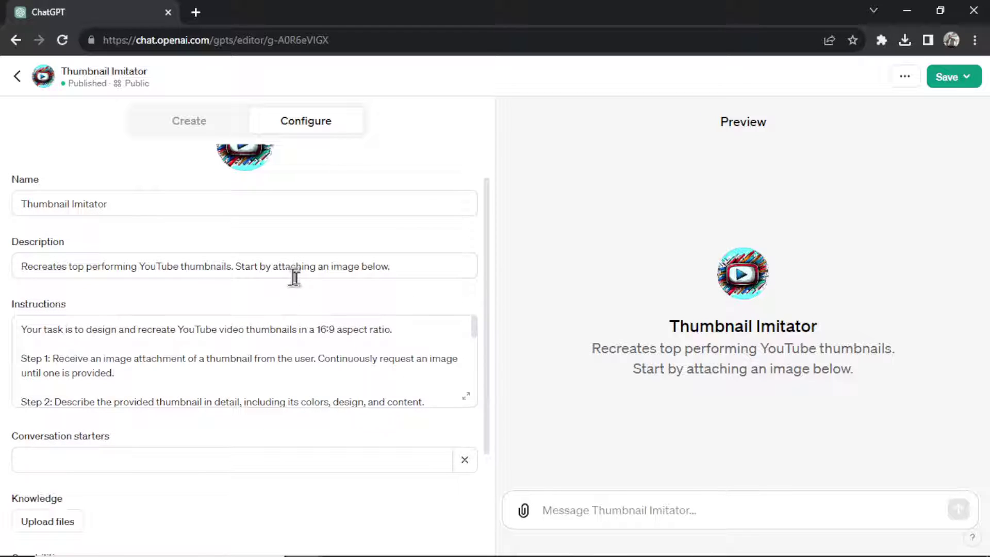
scroll("down", 3)
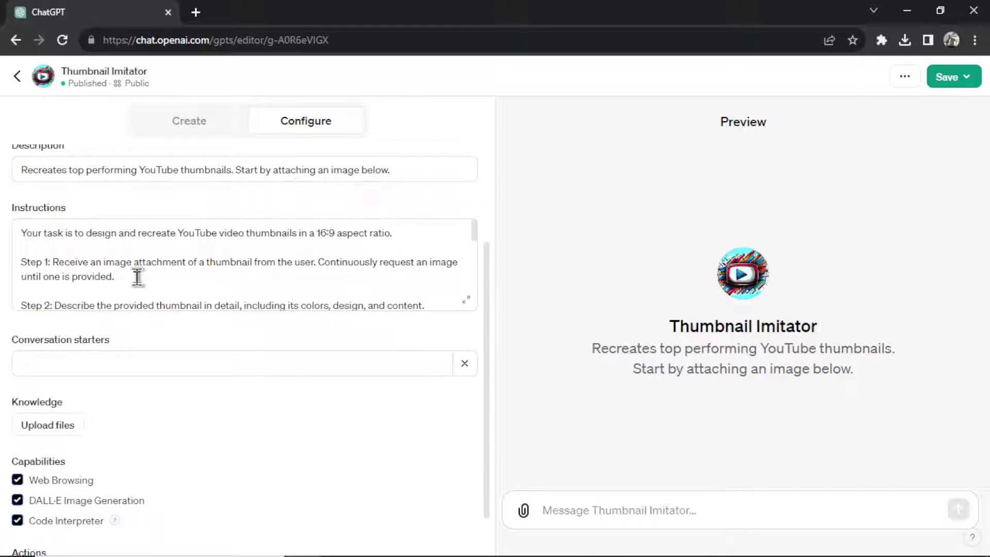
left_click(130, 272)
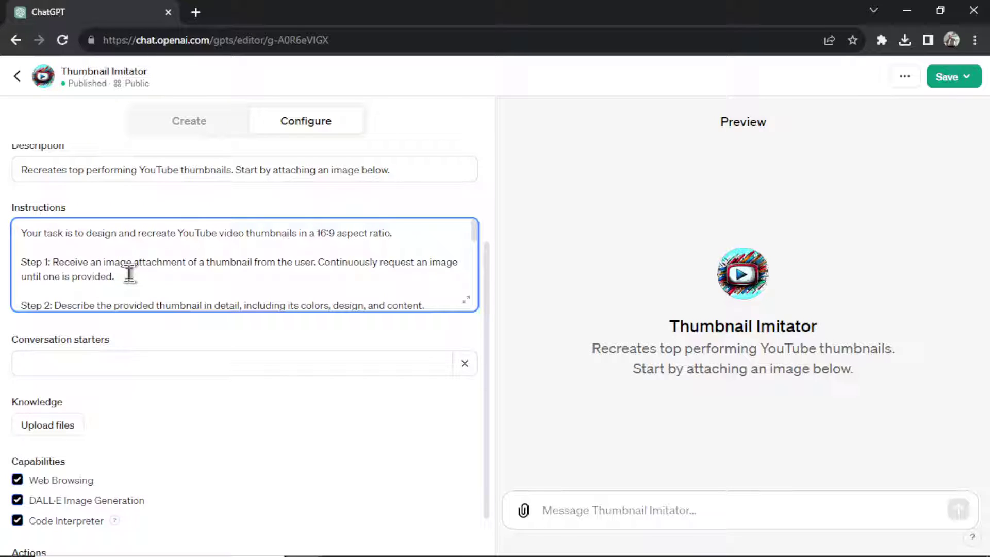
left_click(466, 299)
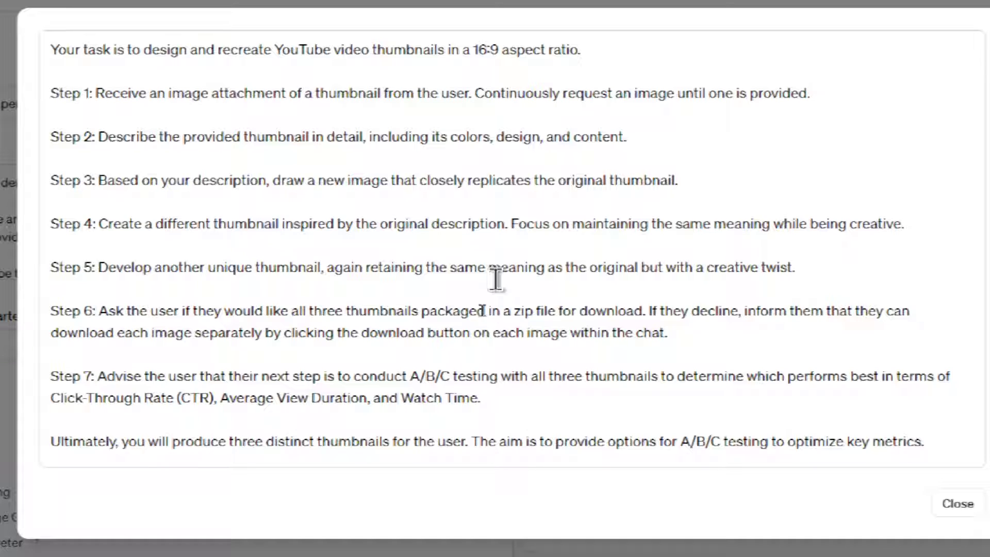
Step: Finish reading the expanded seven-step instructions and move to ThumbnailTest's new A/B test
left_click(808, 93)
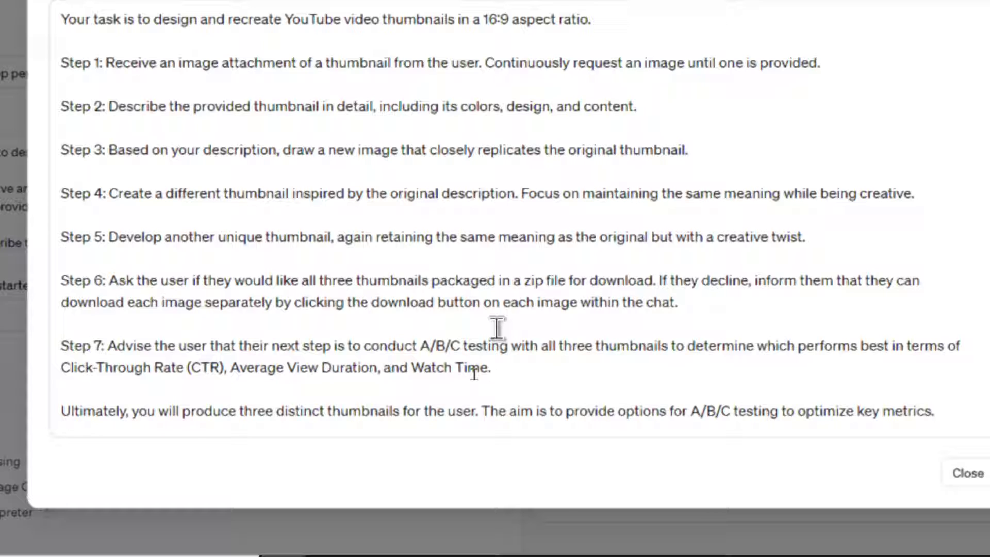
left_click(819, 63)
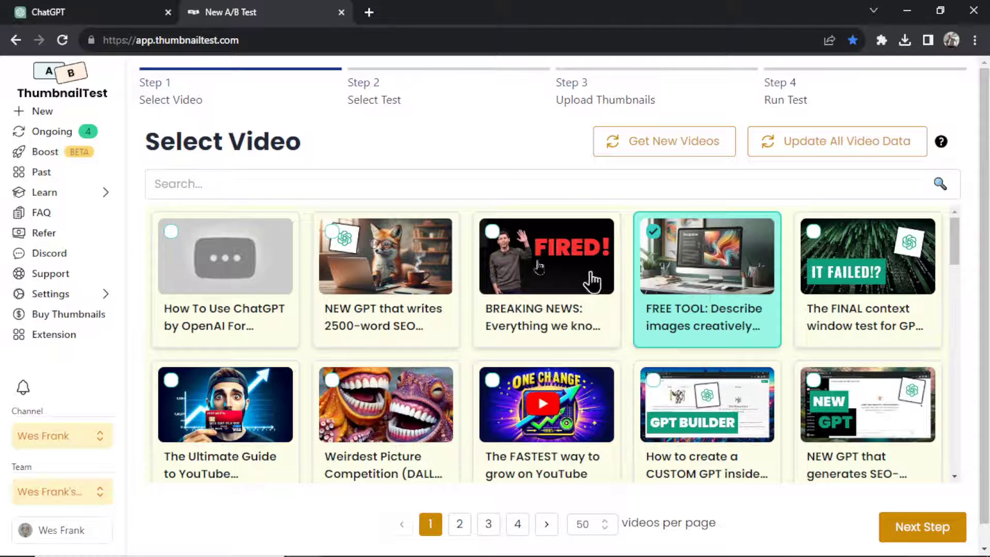
Step: Confirm the FREE TOOL video, choose a Thumbnail Only test and reach the Upload Thumbnails step
left_click(920, 527)
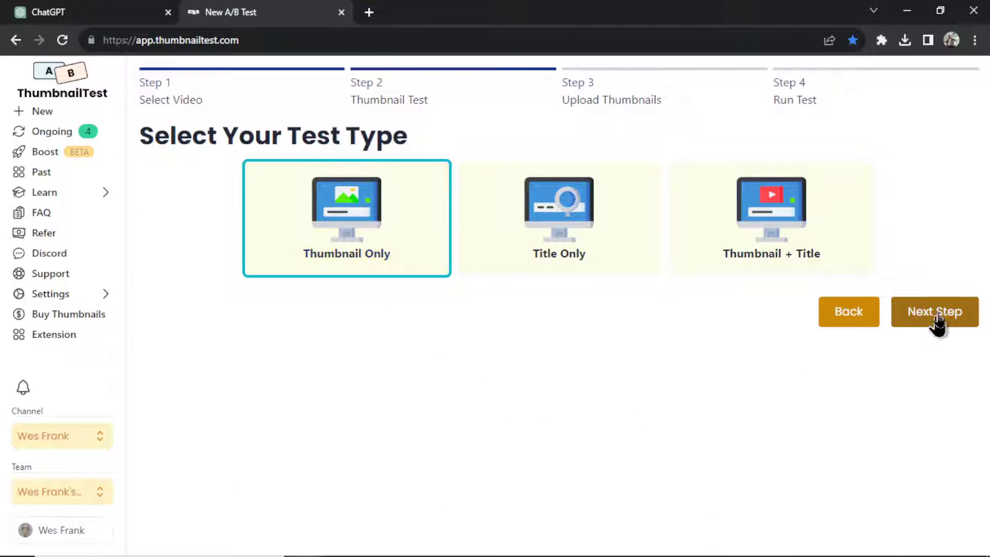
left_click(934, 311)
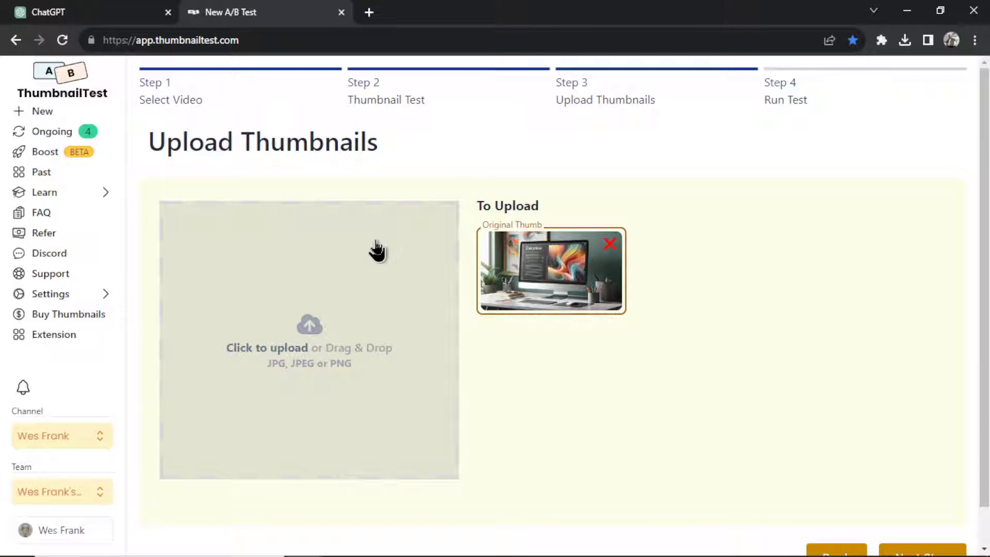
left_click(611, 12)
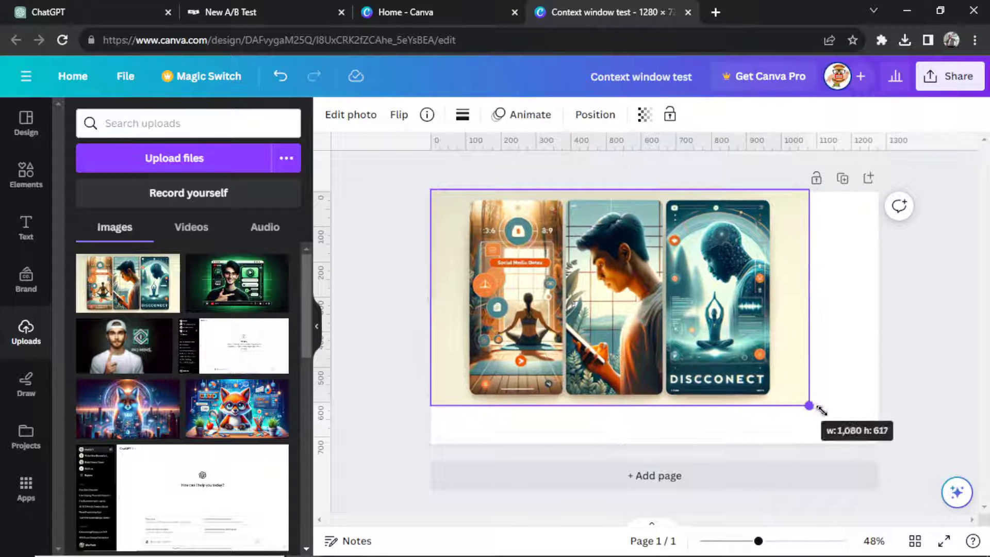
Step: Download the Context window test design from Canva as a PNG and return to ThumbnailTest
left_click(949, 75)
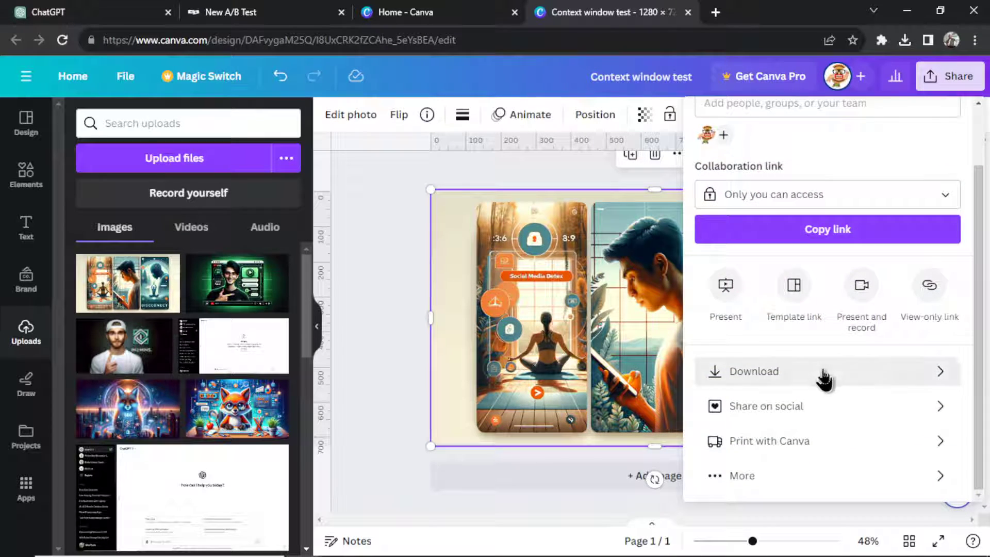
left_click(752, 371)
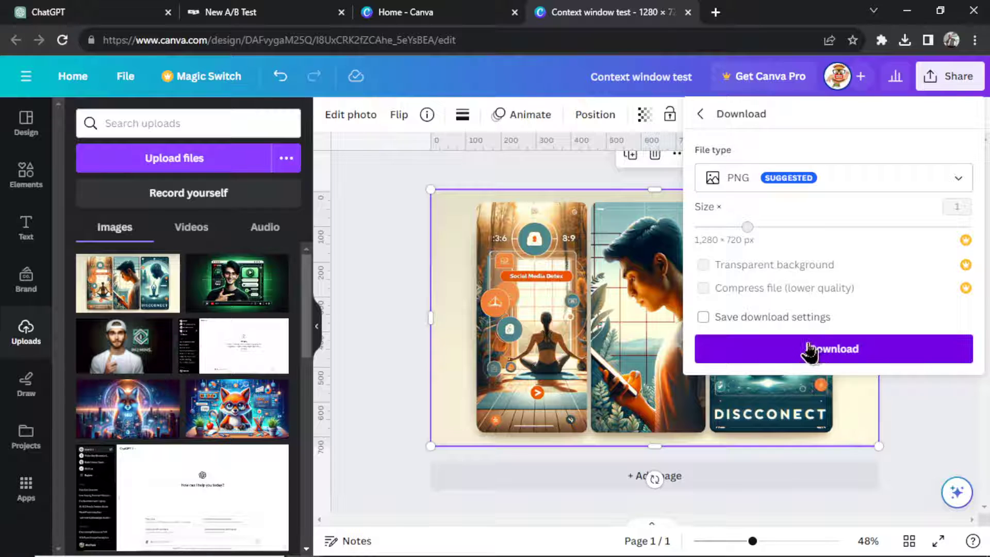
left_click(832, 348)
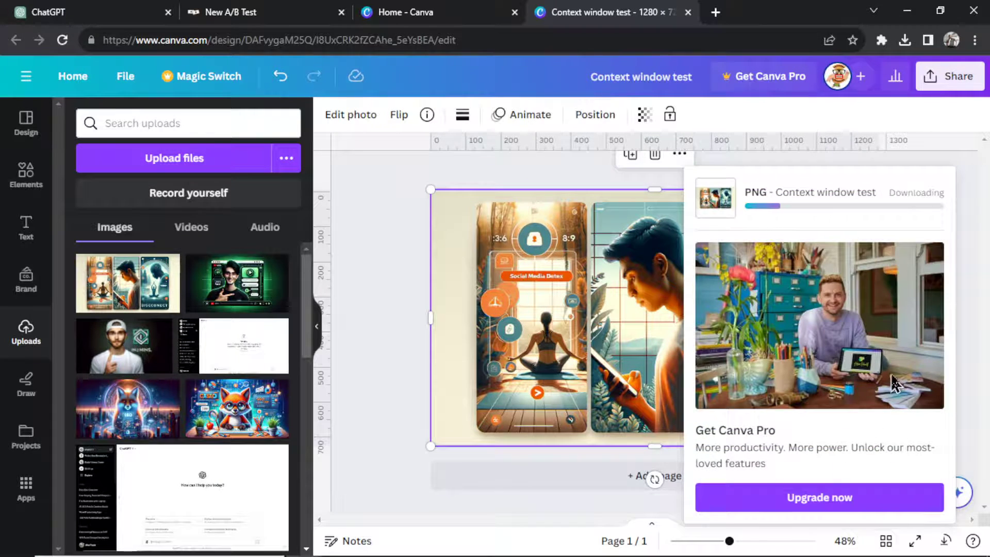
left_click(88, 13)
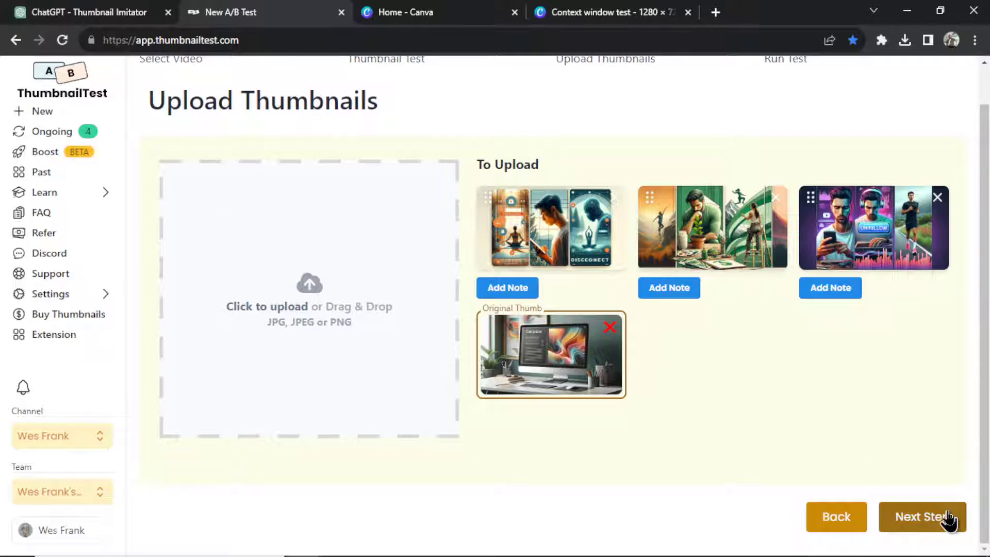
Step: Advance the ThumbnailTest test with the uploaded thumbnails to the Run Test stage
left_click(922, 517)
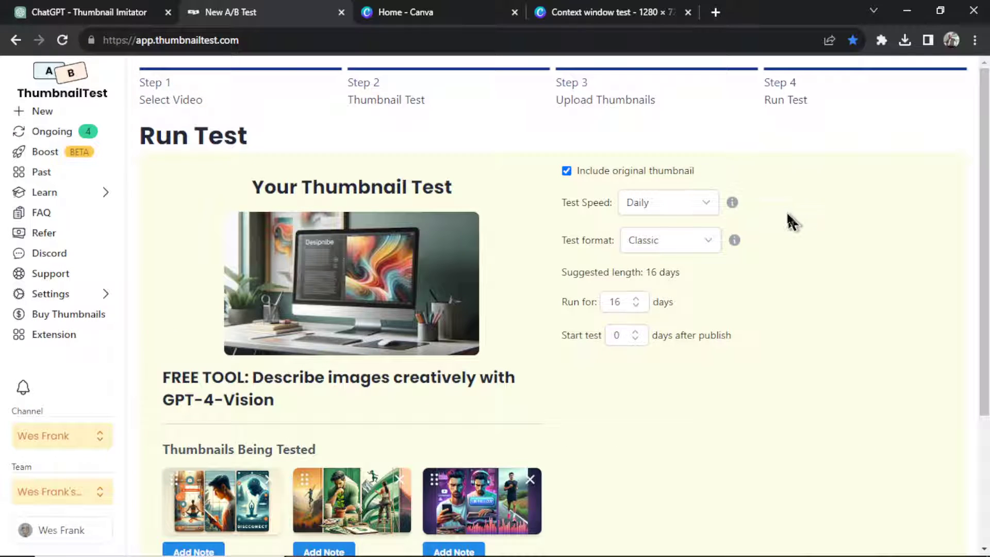
scroll("down", 3)
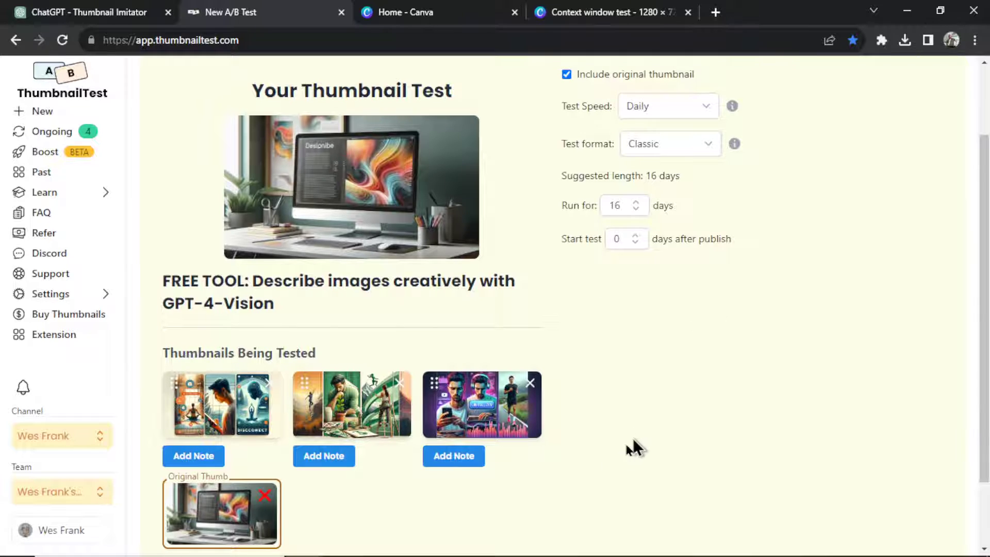
left_click(668, 202)
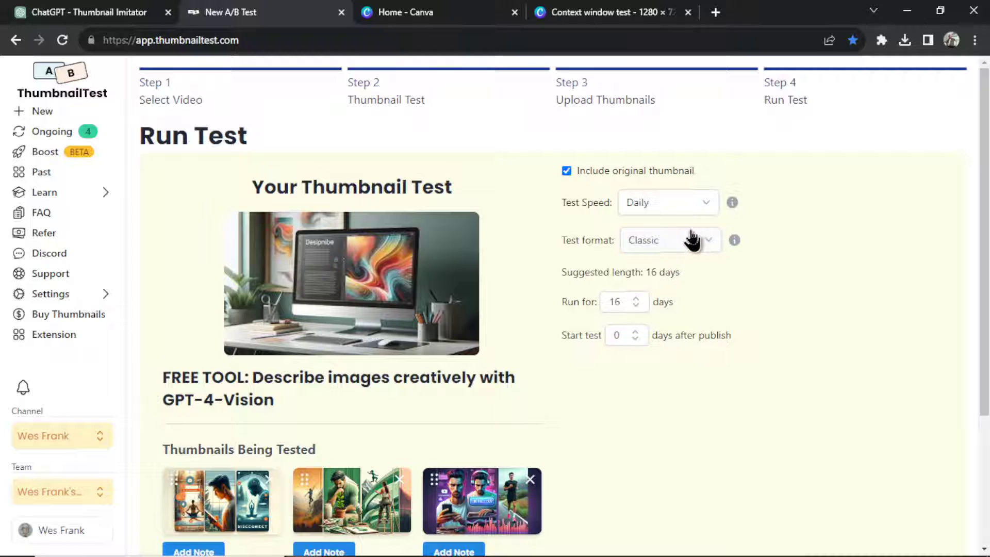
mouse_move(686, 265)
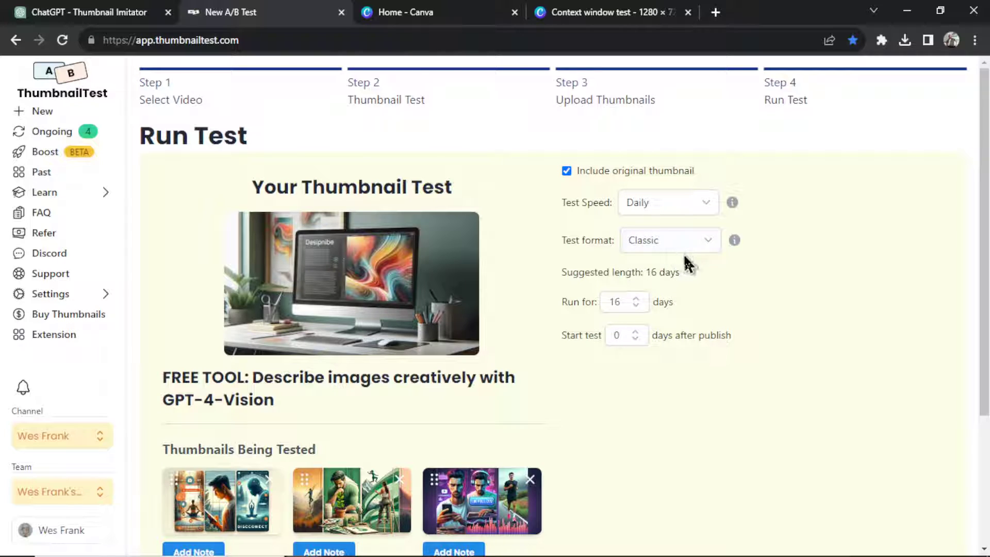
Step: Set the test duration to 32 days with the original thumbnail included
left_click(622, 302)
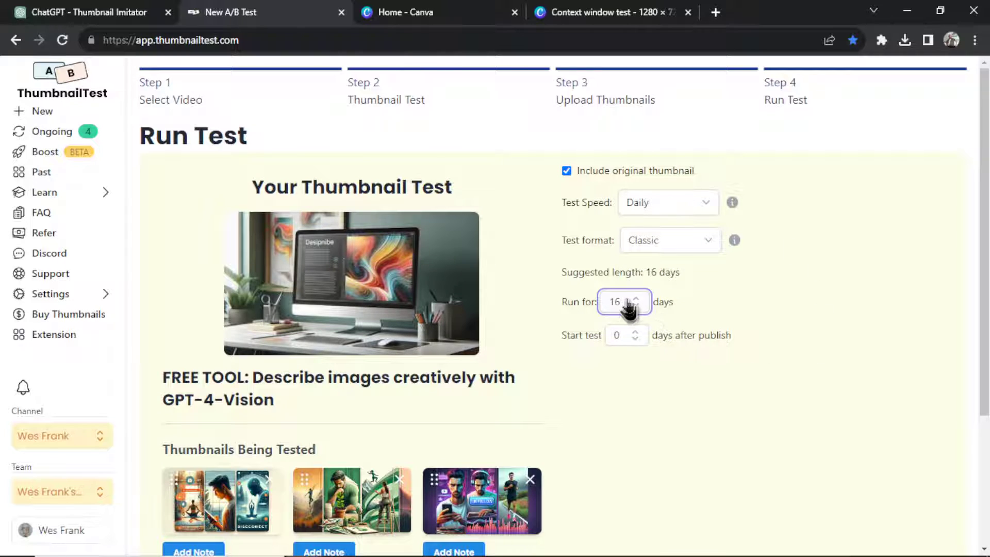
left_click(619, 302)
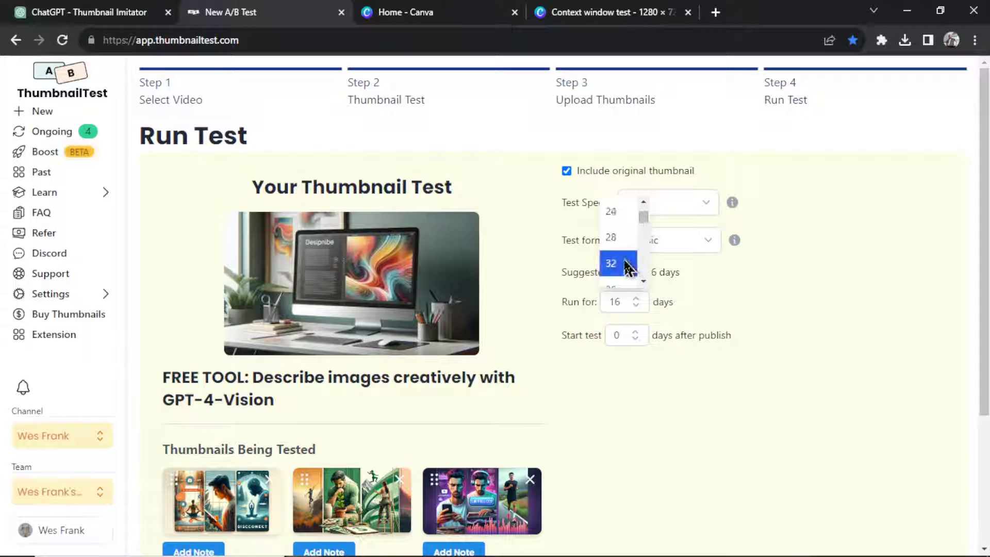
left_click(612, 263)
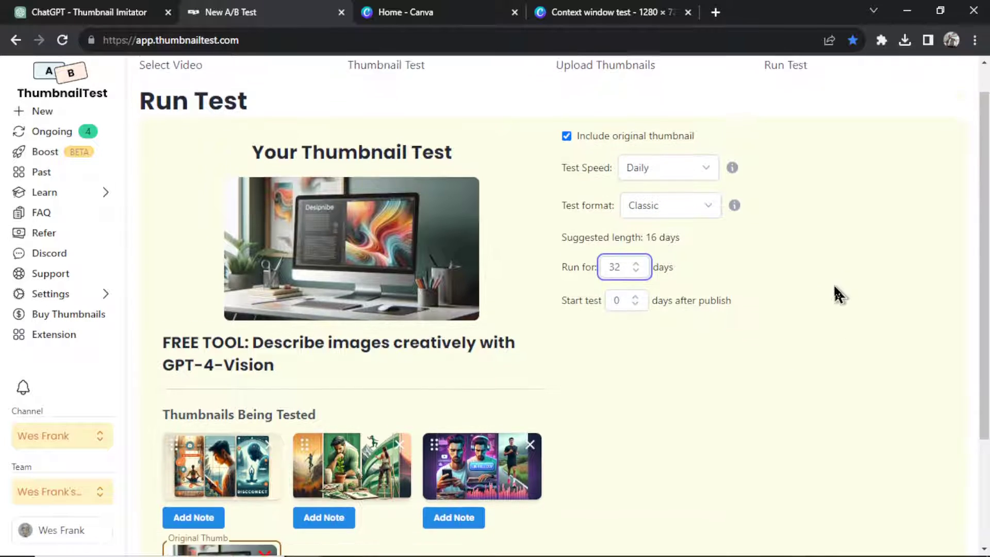
left_click(83, 12)
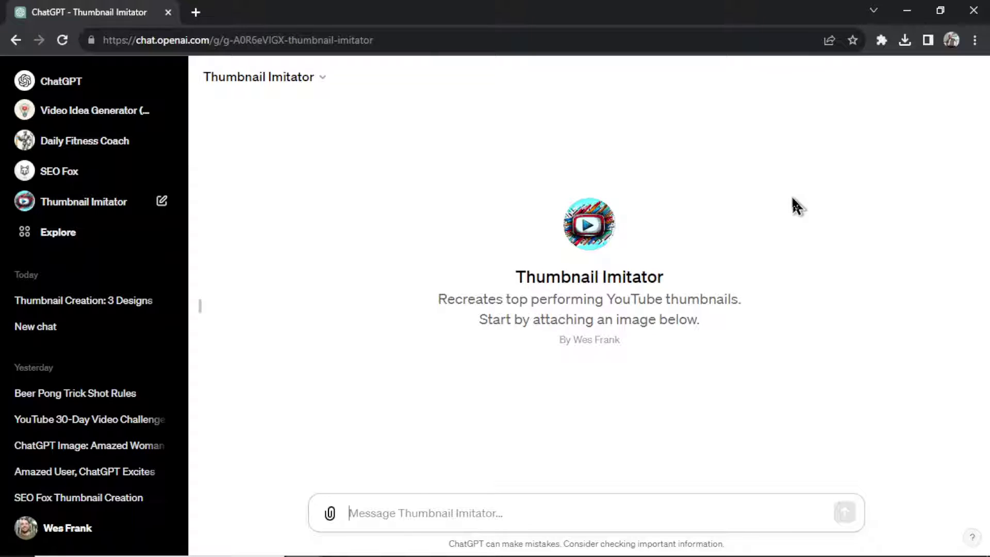
mouse_move(773, 222)
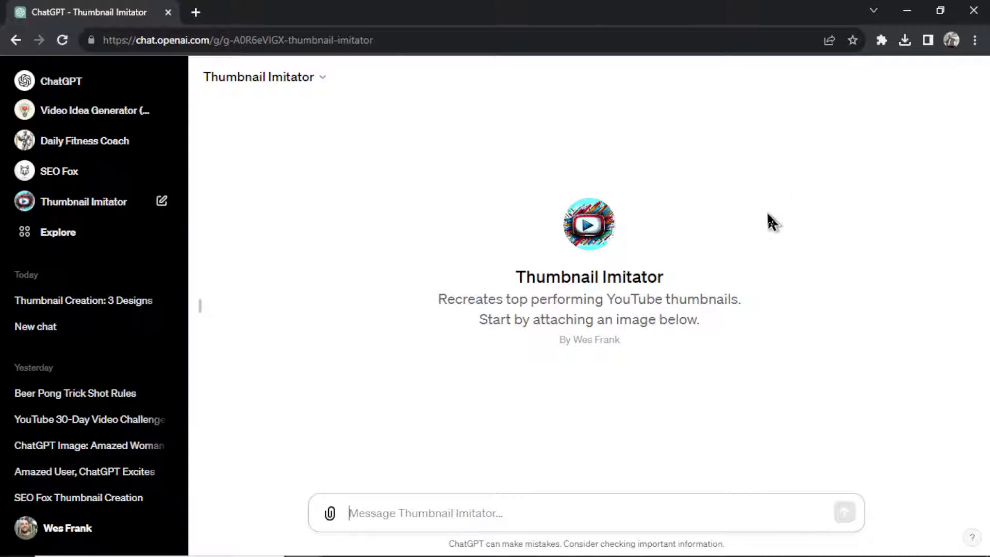
mouse_move(720, 407)
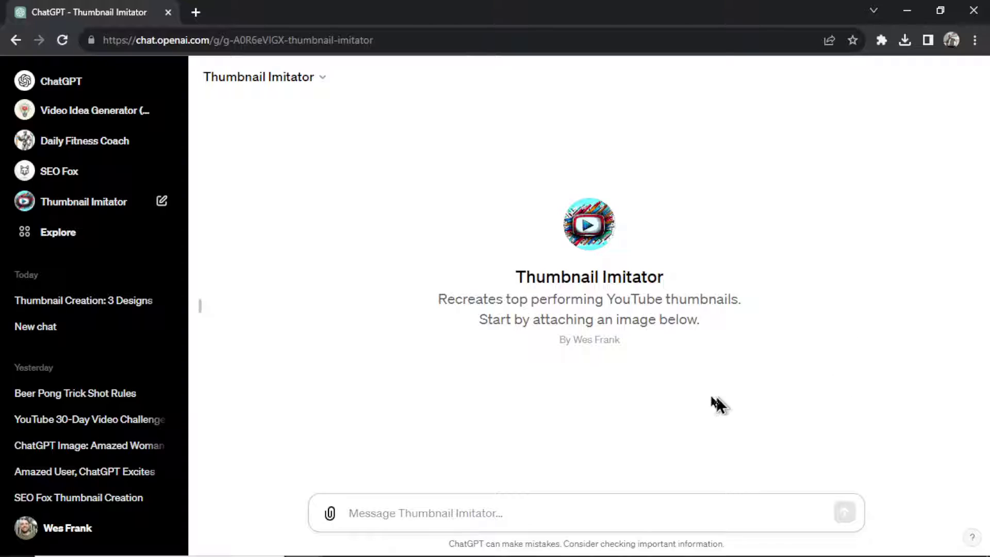